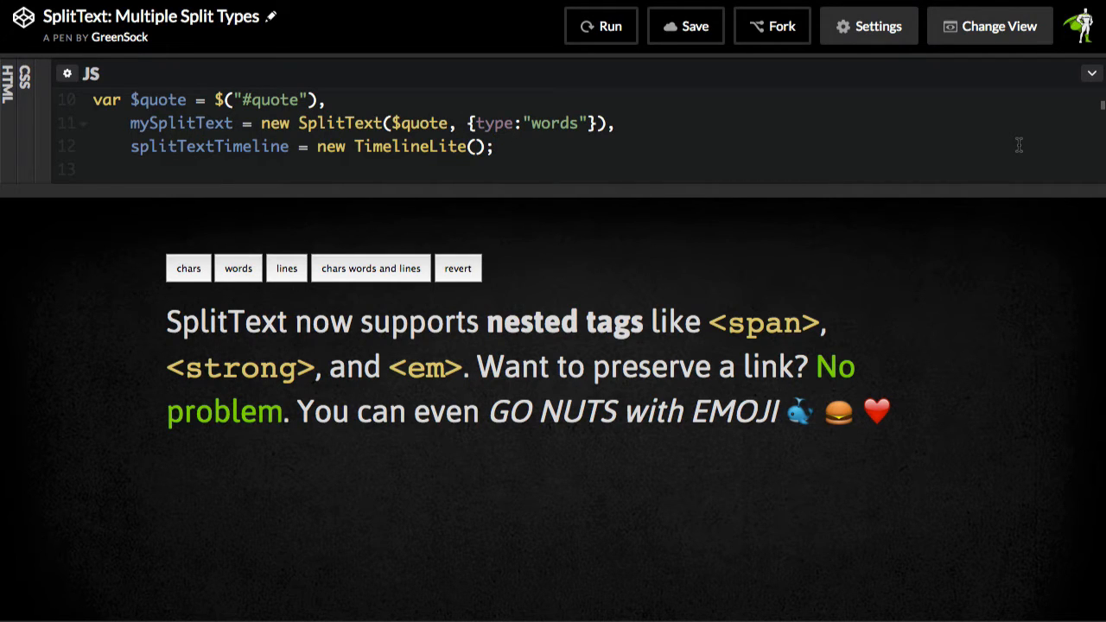
mouse_move(718, 187)
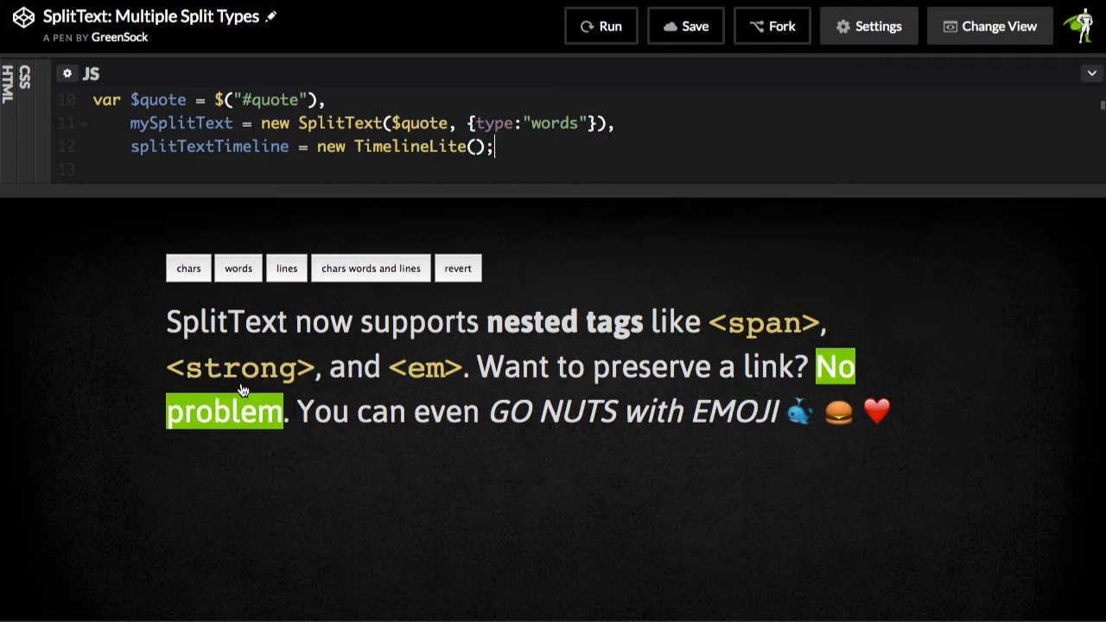
Run the chars, words and lines split animations on the quote, replaying the lines split.
left_click(188, 268)
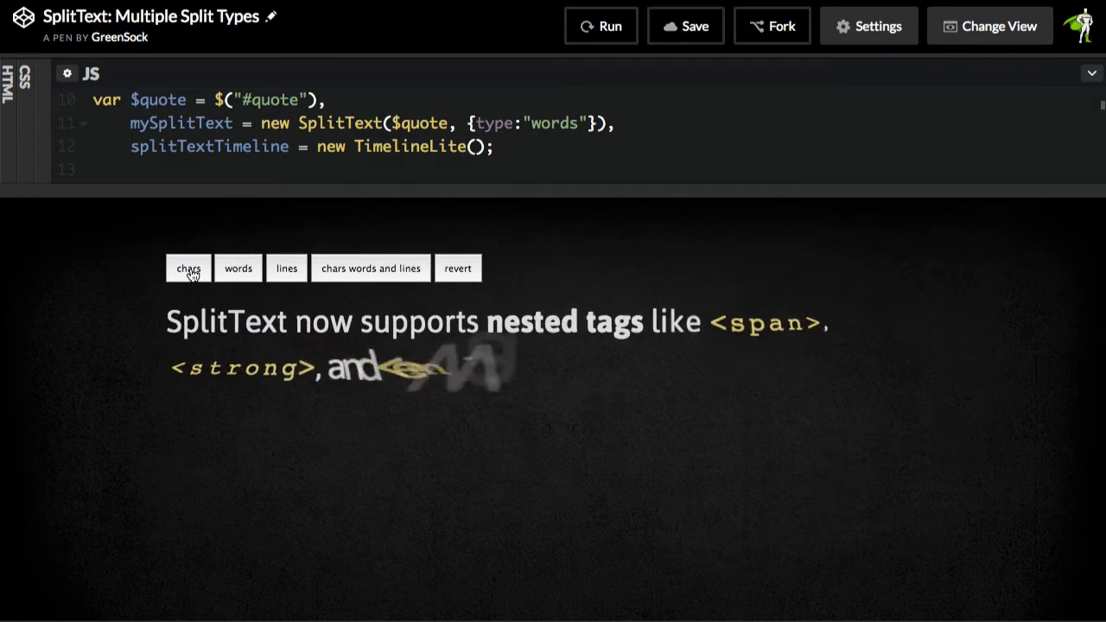
left_click(238, 267)
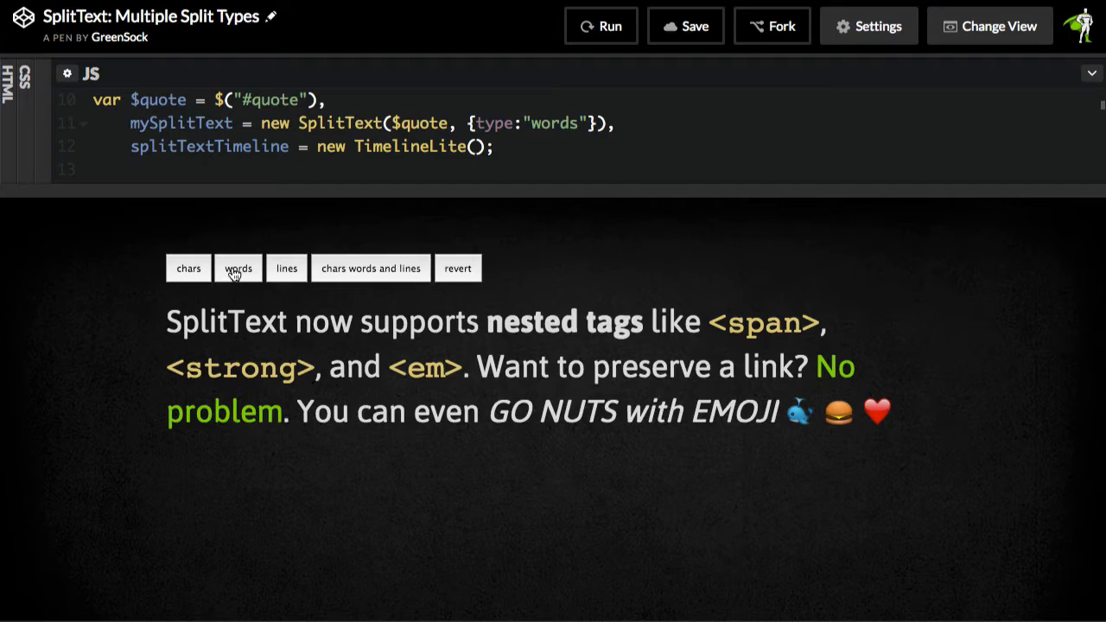
left_click(286, 268)
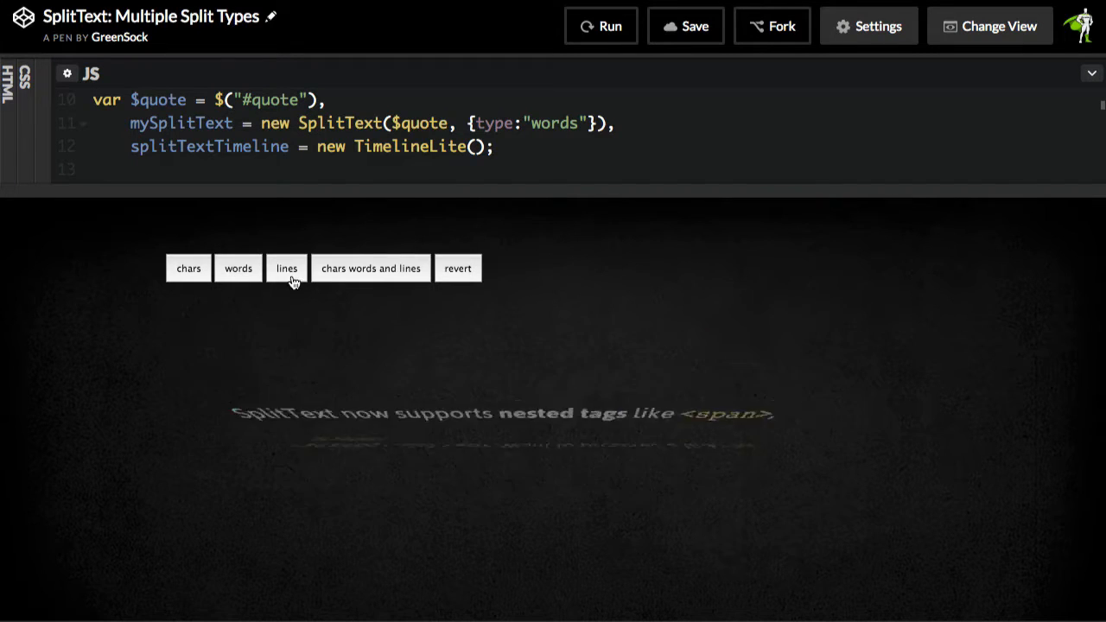
left_click(286, 268)
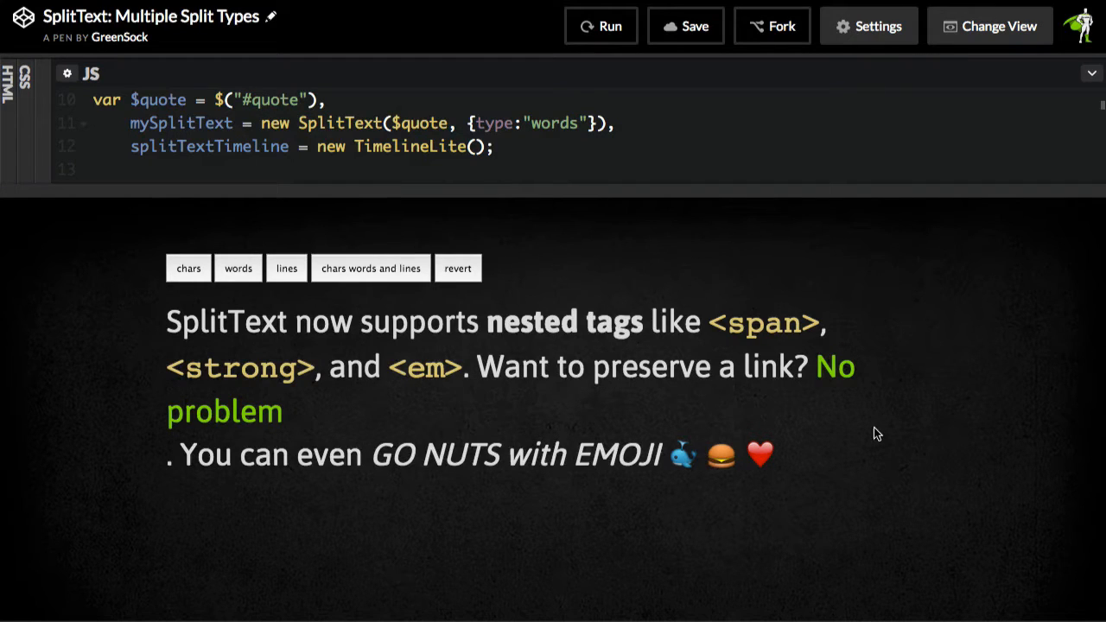
mouse_move(820, 419)
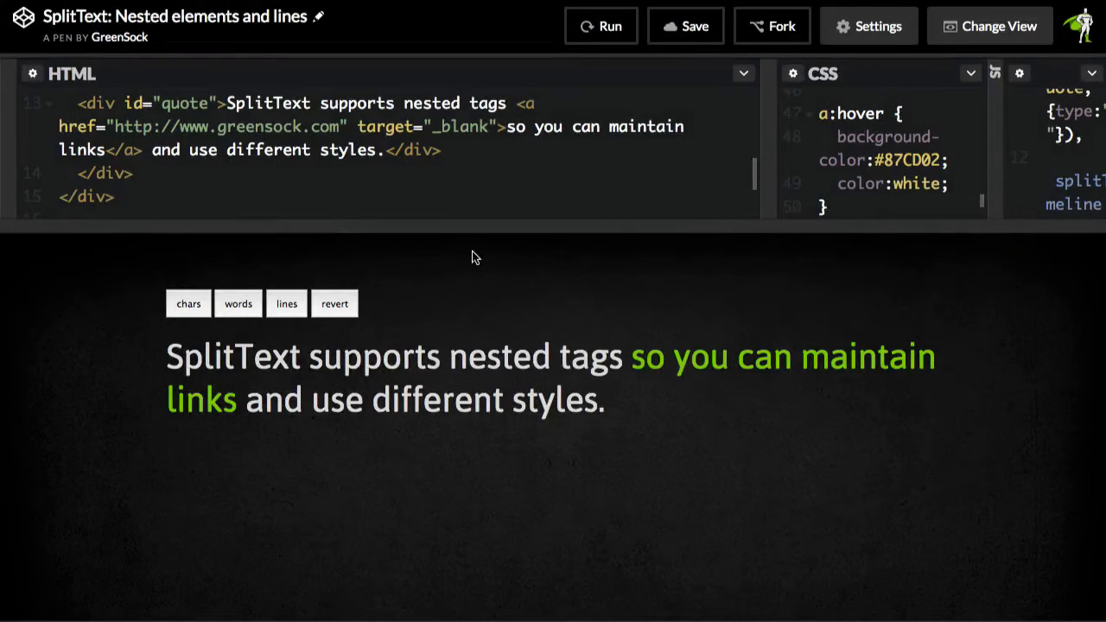
mouse_move(481, 302)
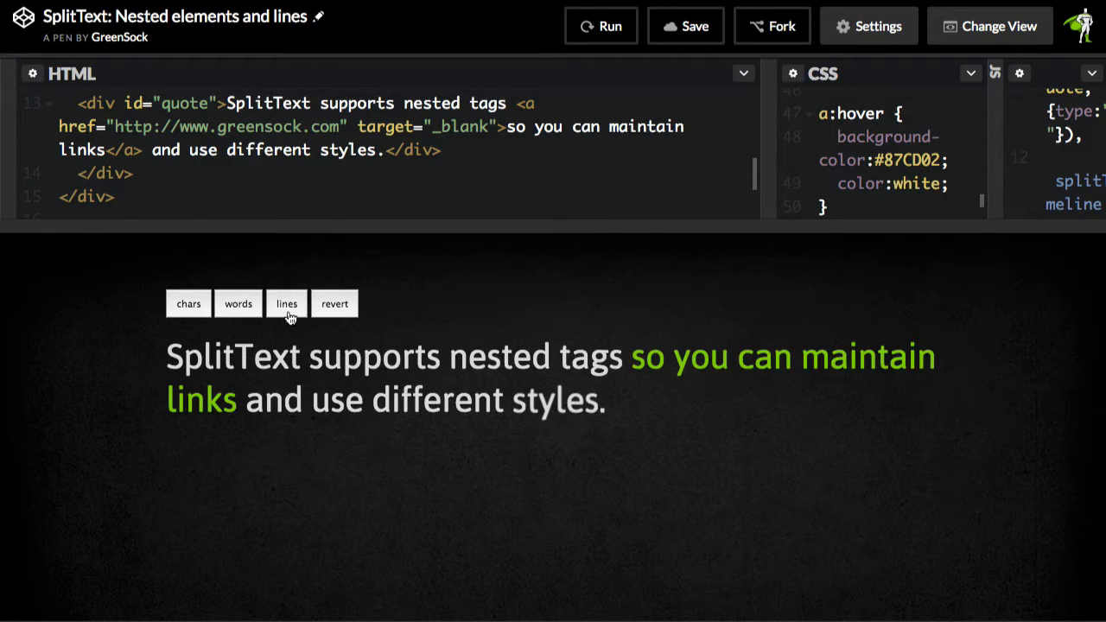
Split the Nested elements and lines quote into lines with the lines button.
left_click(286, 304)
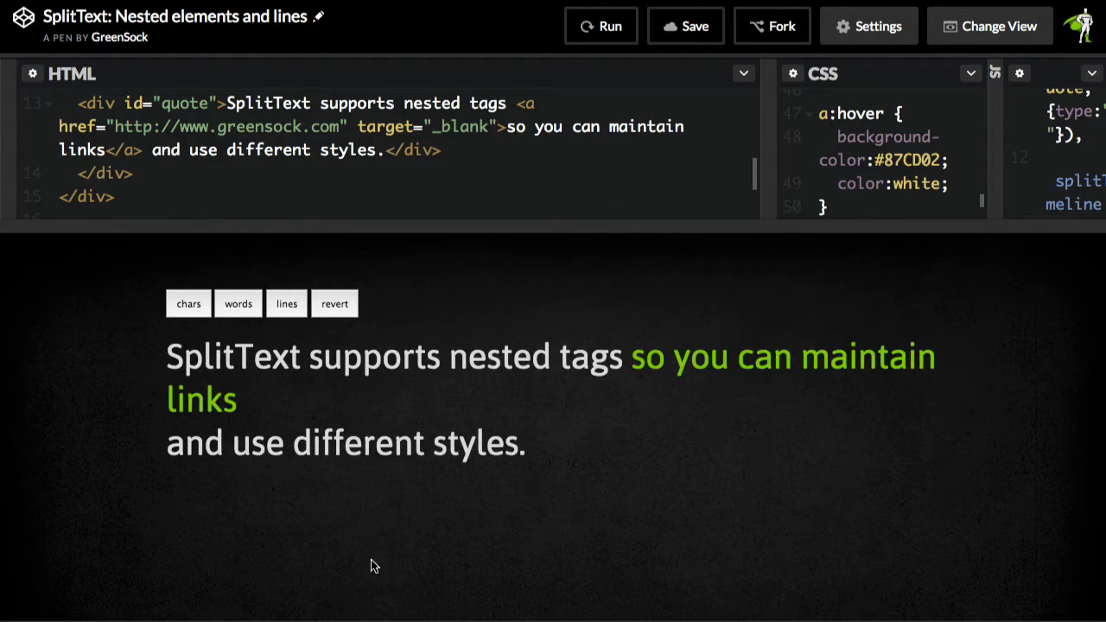
mouse_move(760, 424)
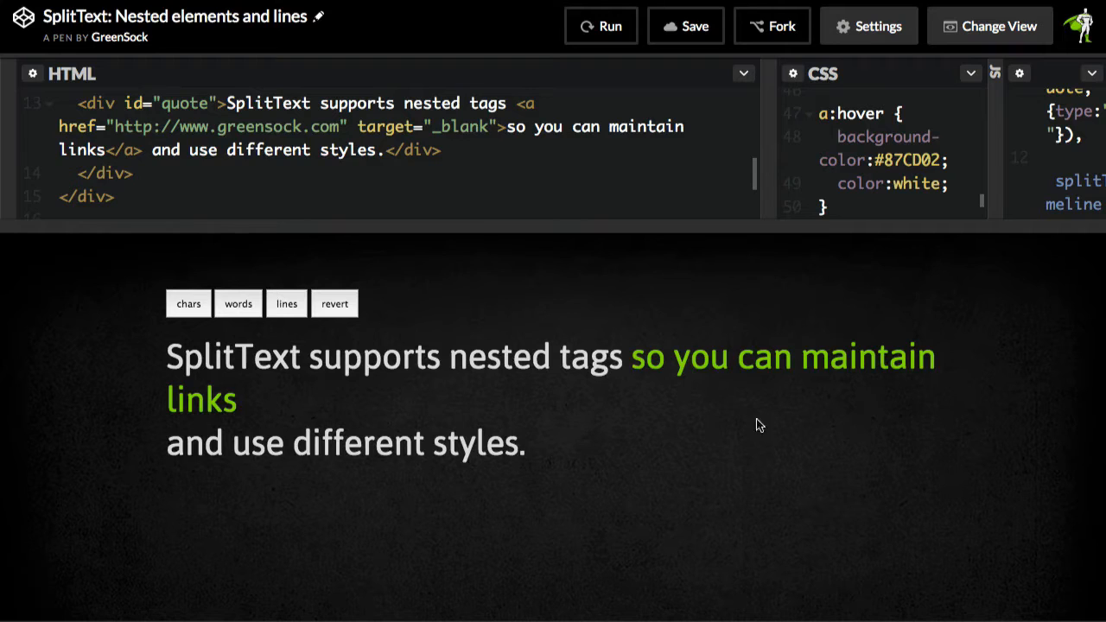
mouse_move(320, 374)
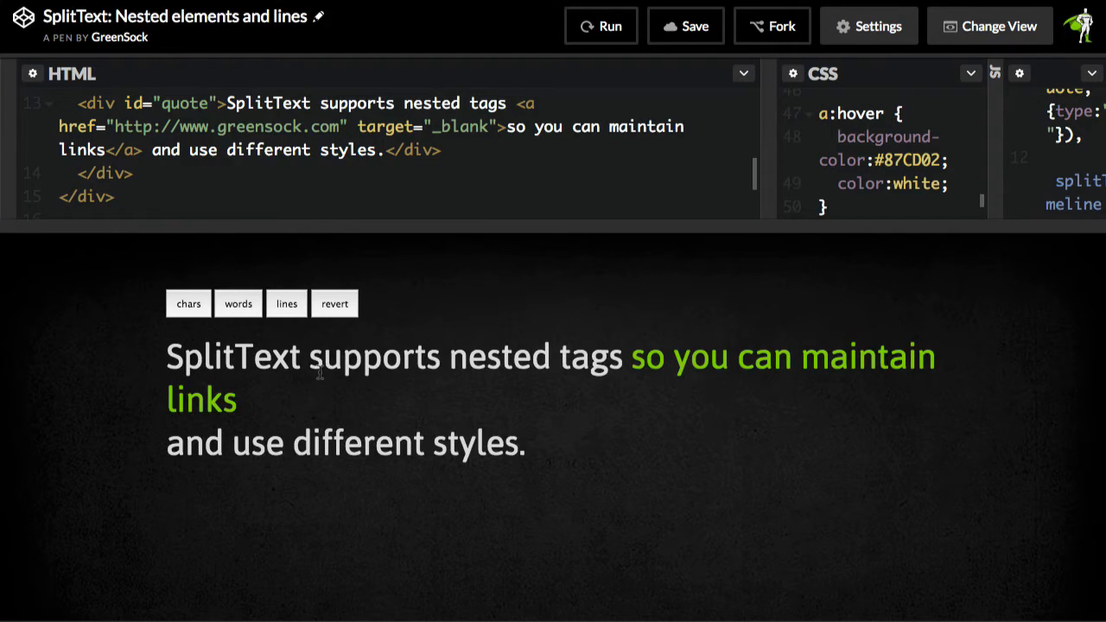
mouse_move(354, 450)
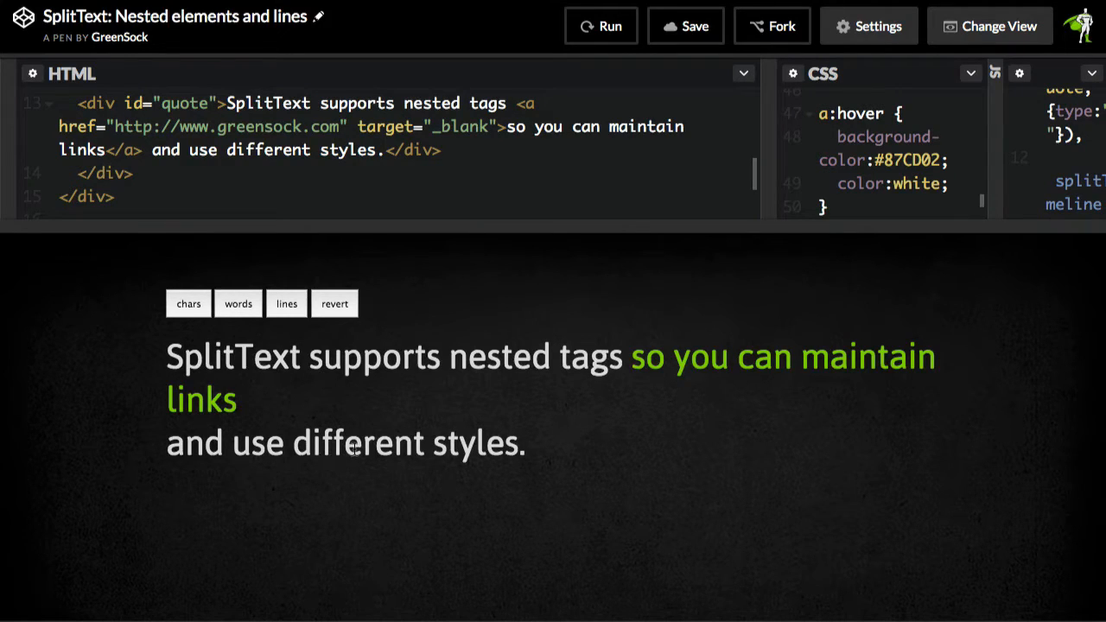
Inspect the word 'different' and select the plain text node inside div.line1.
right_click(356, 442)
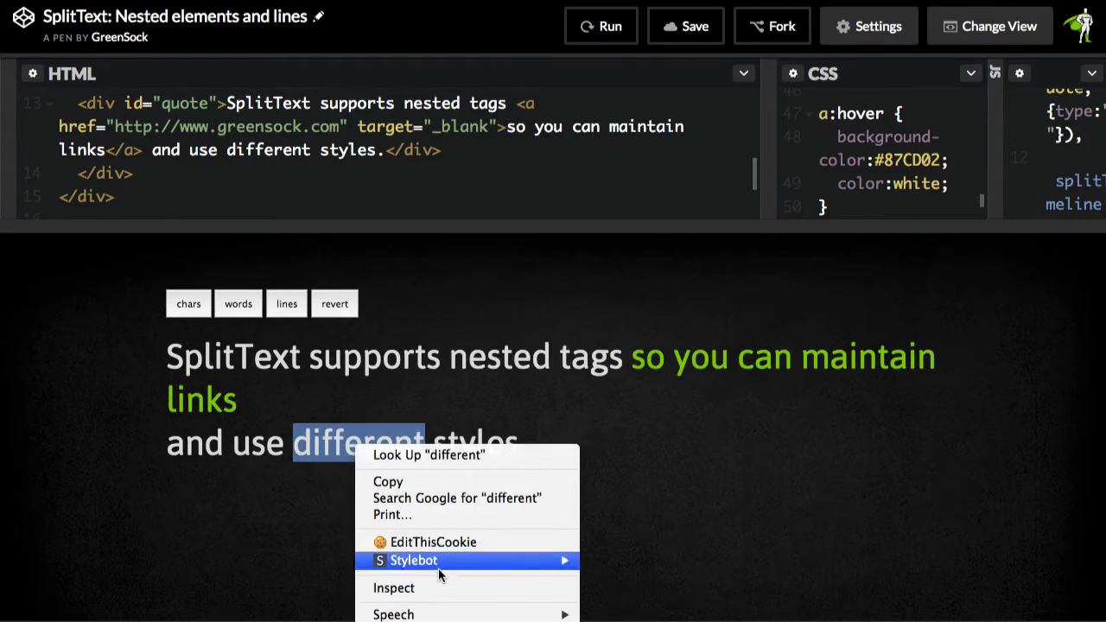
left_click(393, 587)
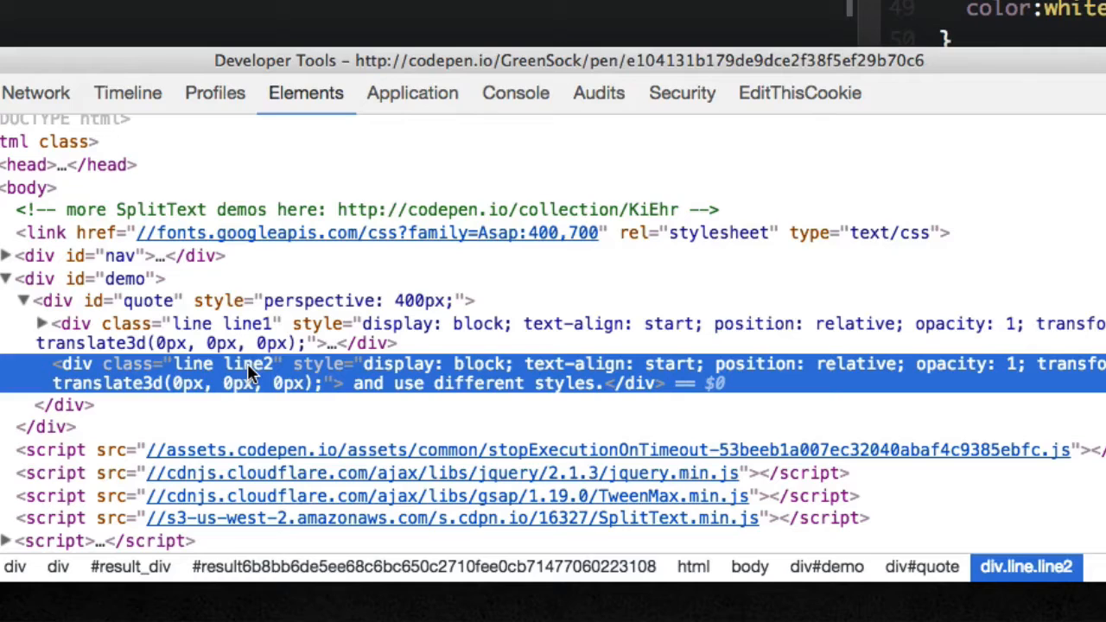
mouse_move(220, 369)
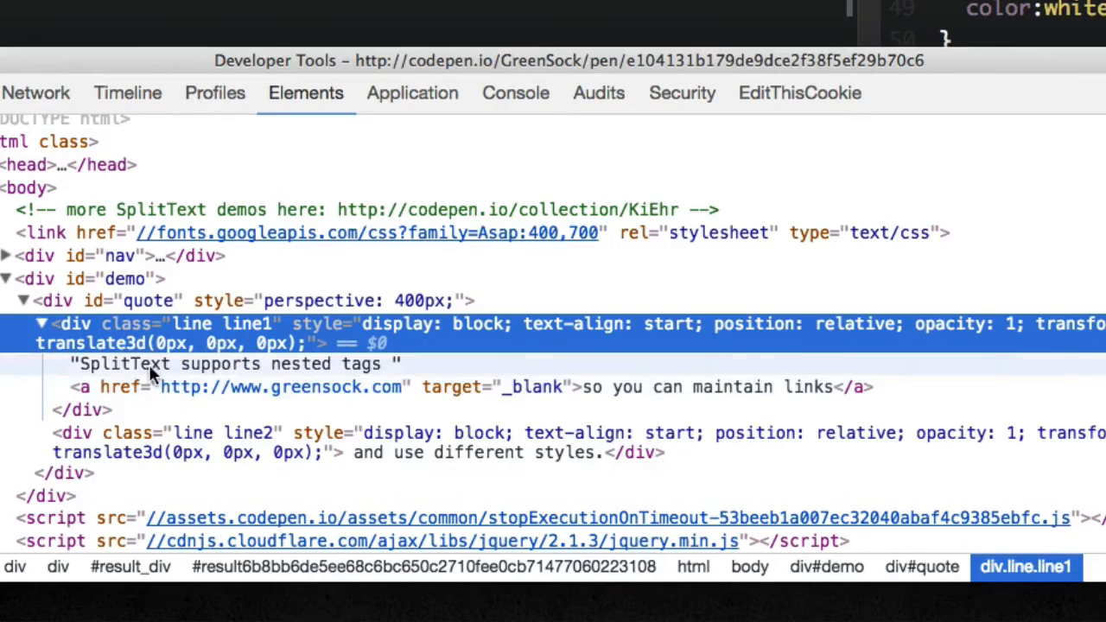
left_click(233, 362)
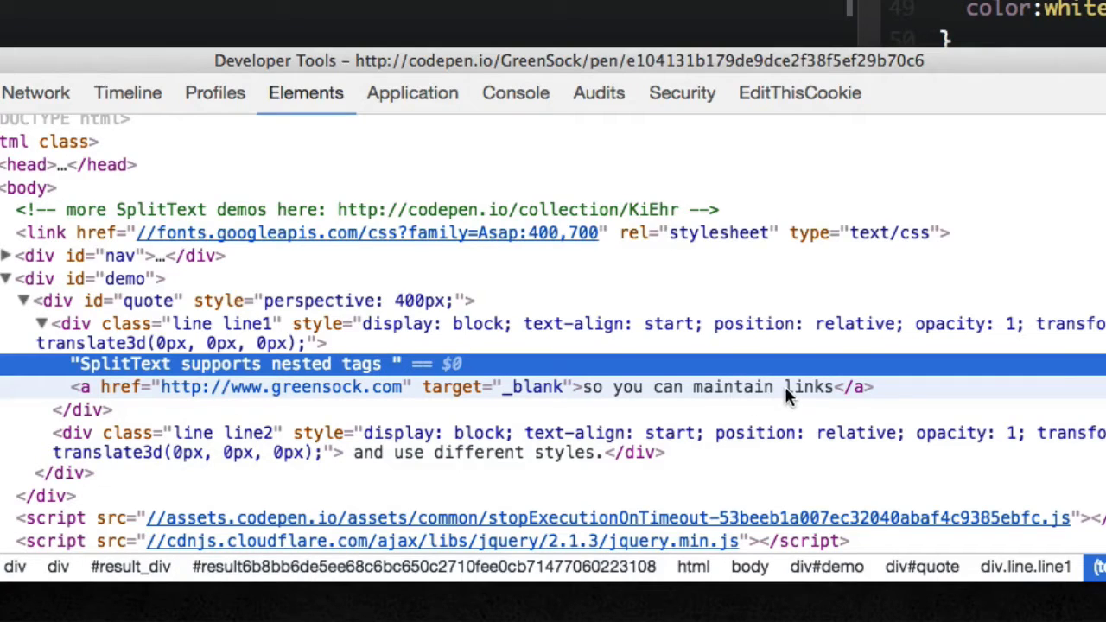
mouse_move(870, 395)
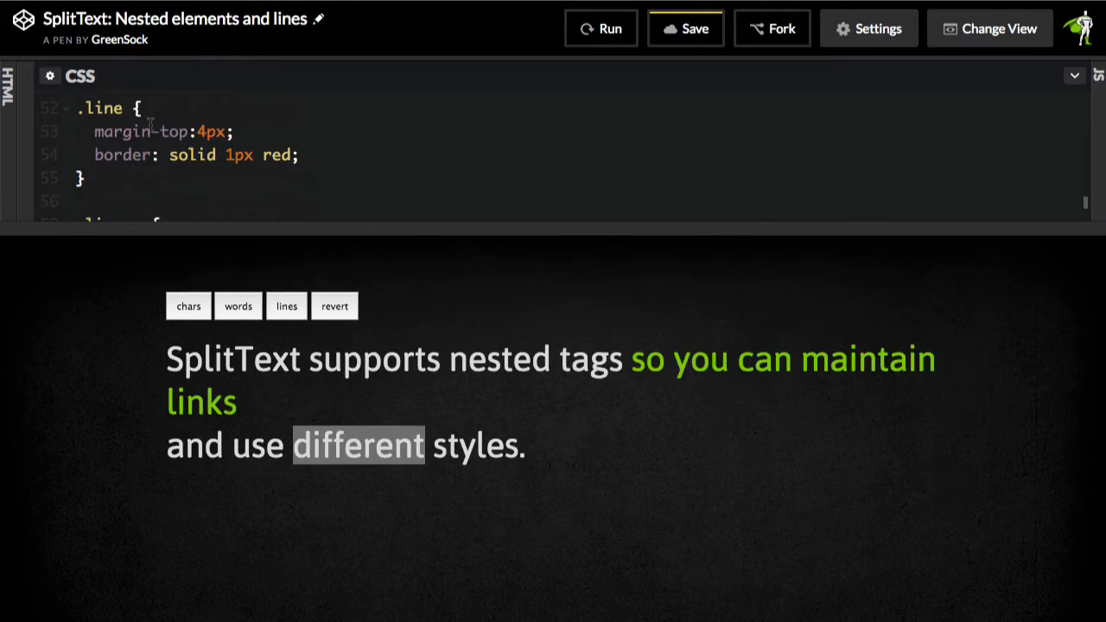
mouse_move(594, 78)
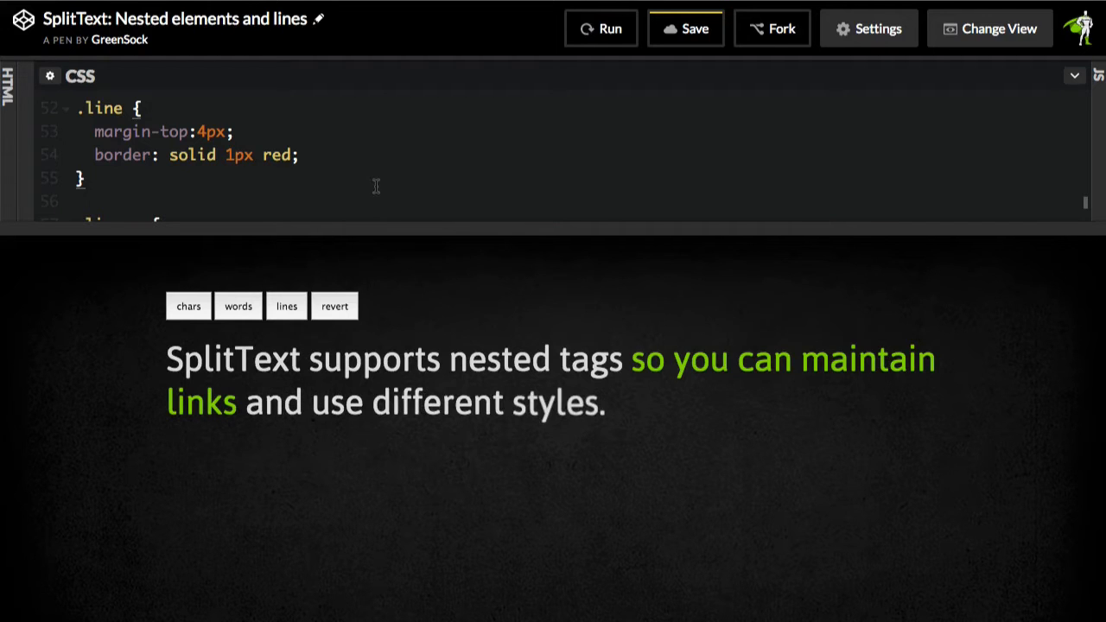
left_click(286, 306)
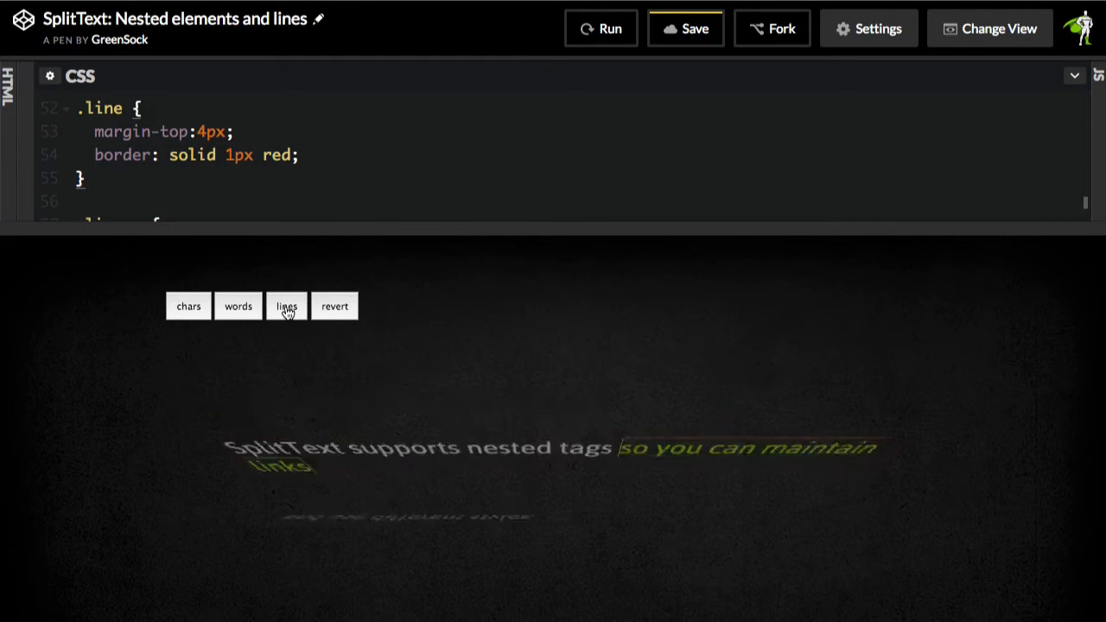
left_click(286, 305)
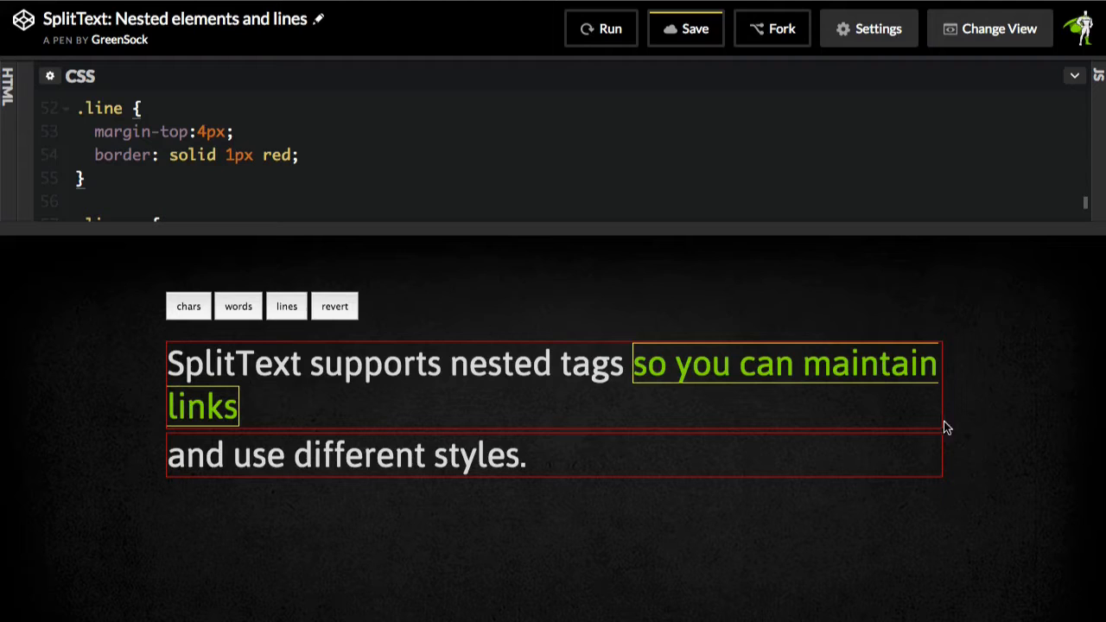
mouse_move(544, 410)
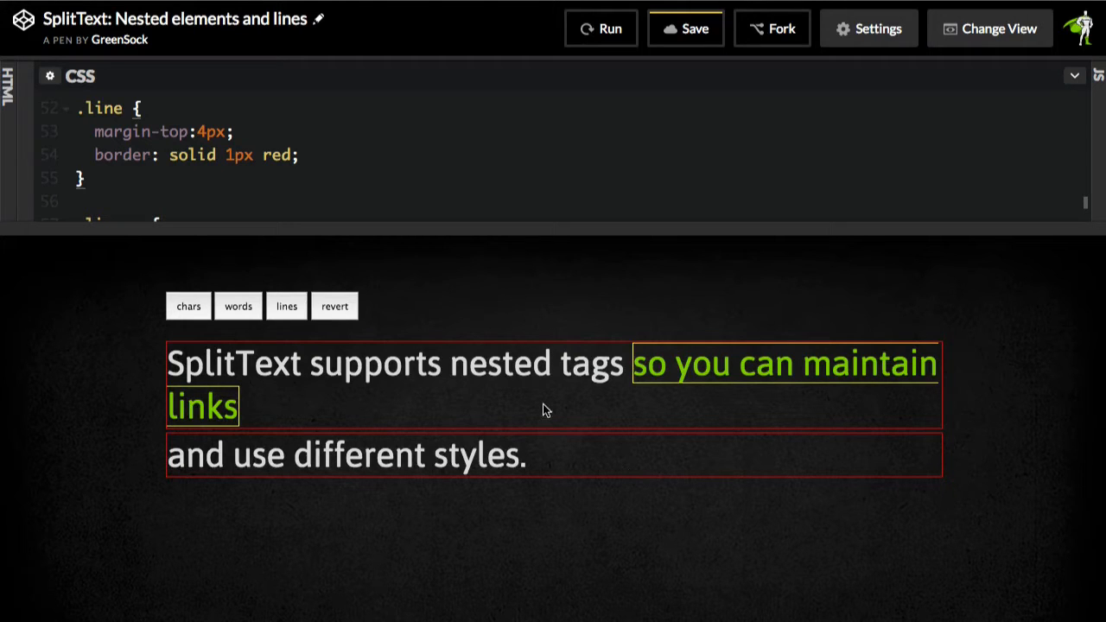
mouse_move(603, 410)
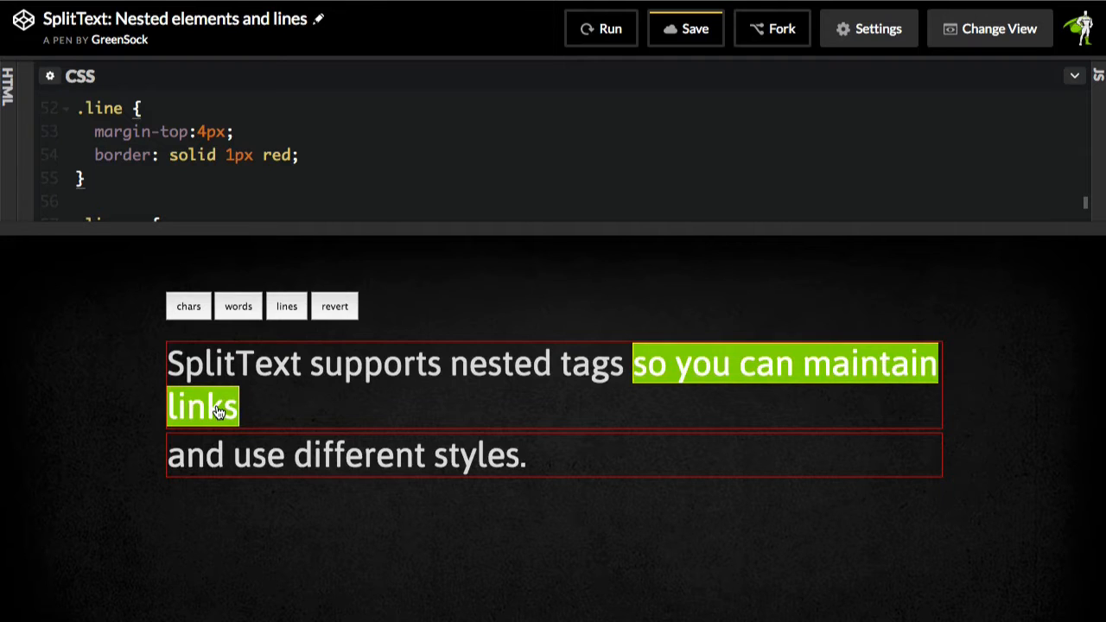
mouse_move(278, 404)
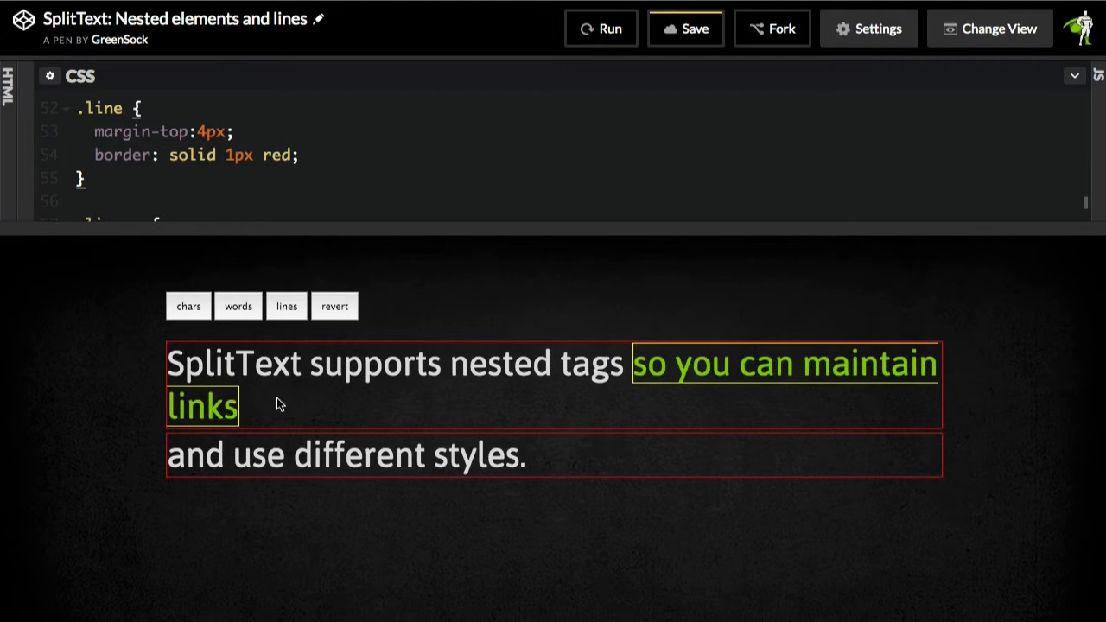
mouse_move(638, 423)
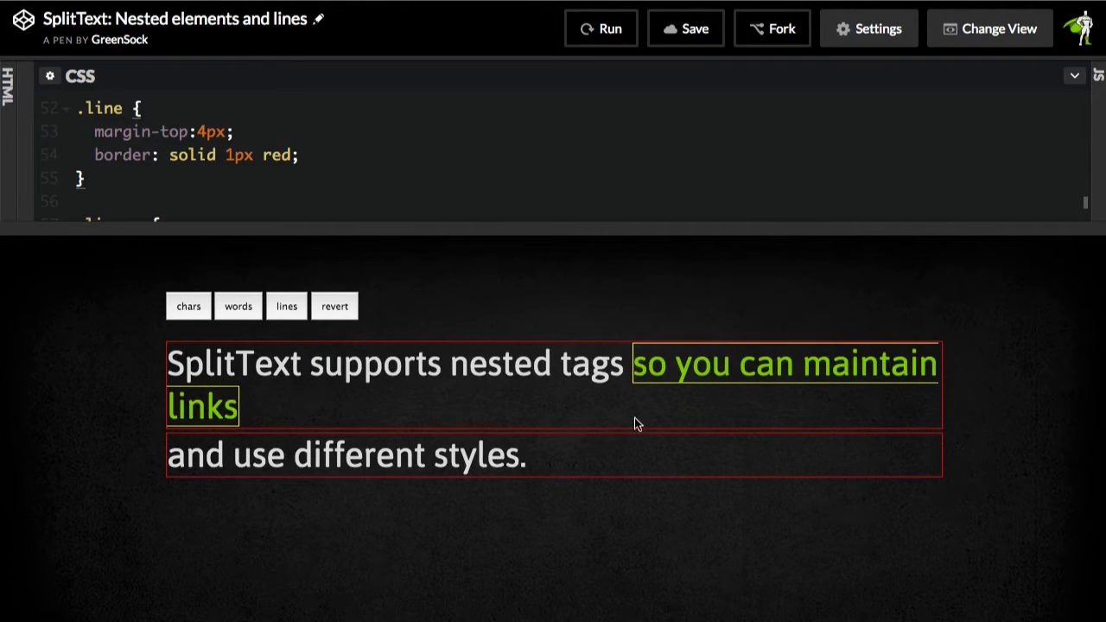
mouse_move(822, 403)
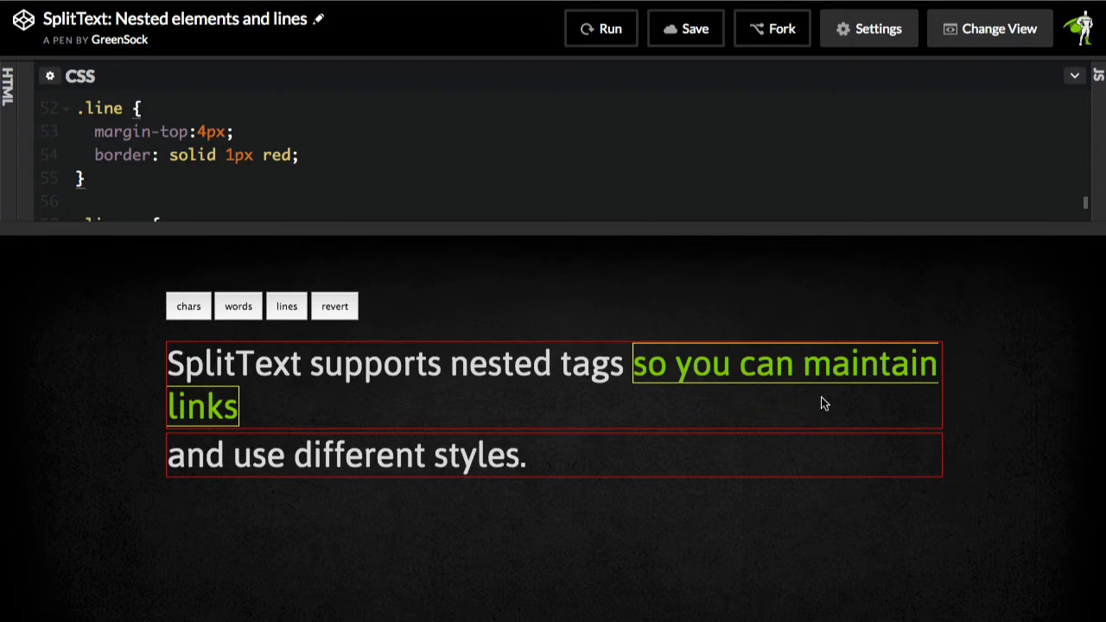
mouse_move(380, 456)
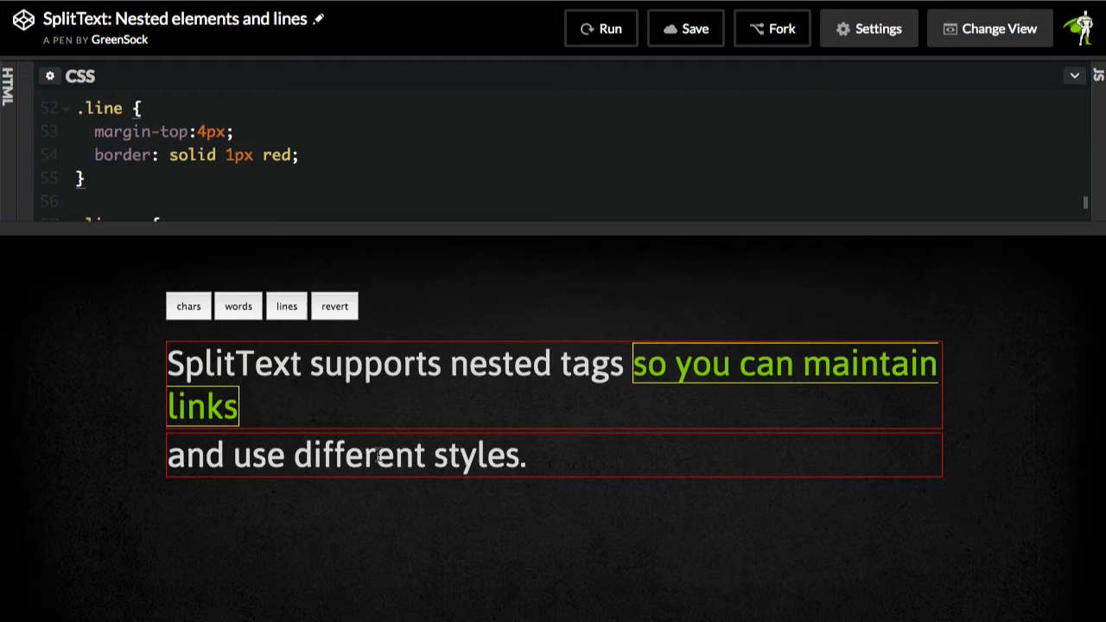
mouse_move(714, 448)
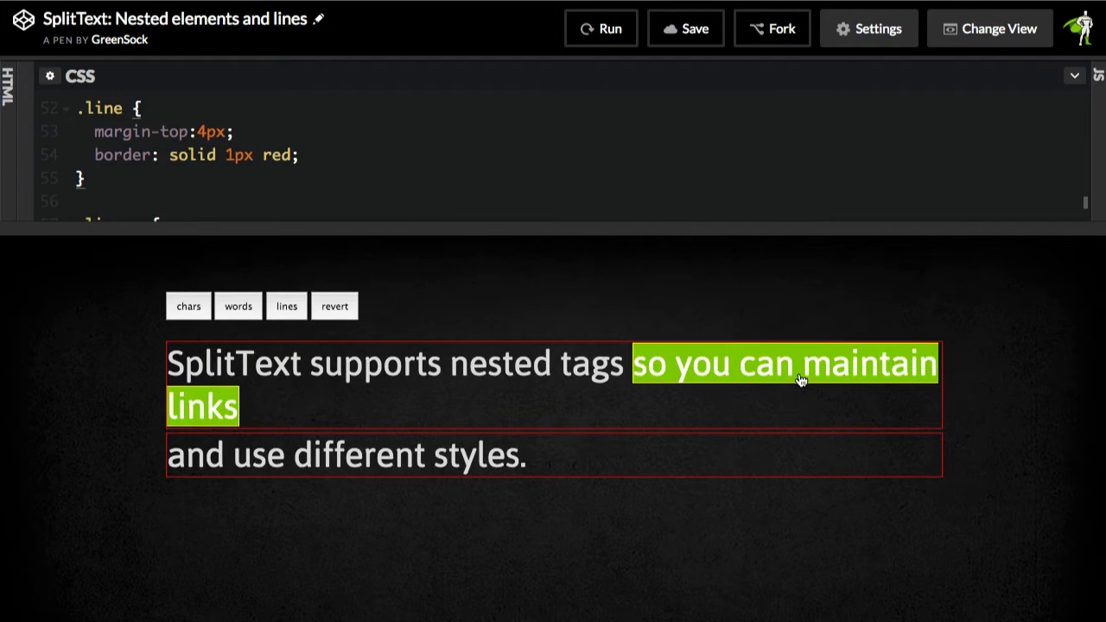
mouse_move(810, 383)
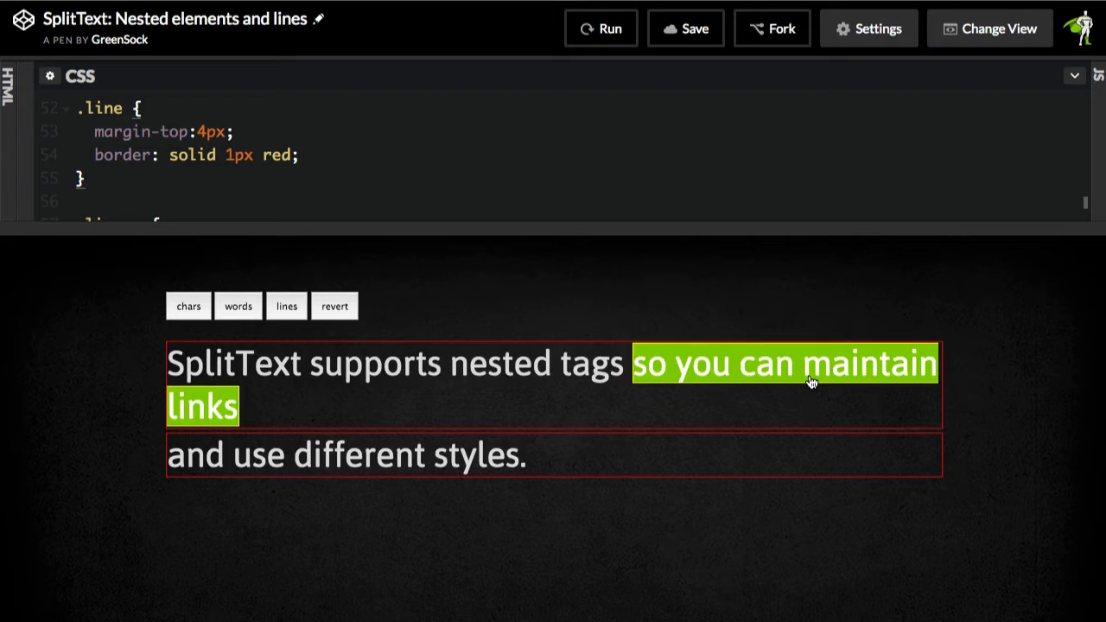
mouse_move(532, 404)
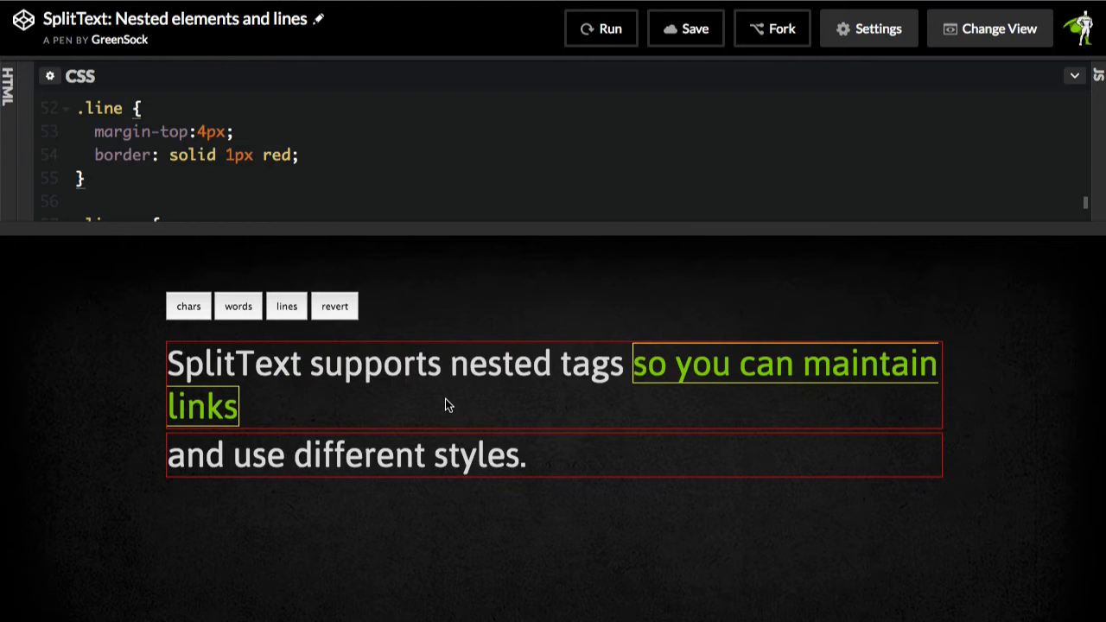
mouse_move(628, 407)
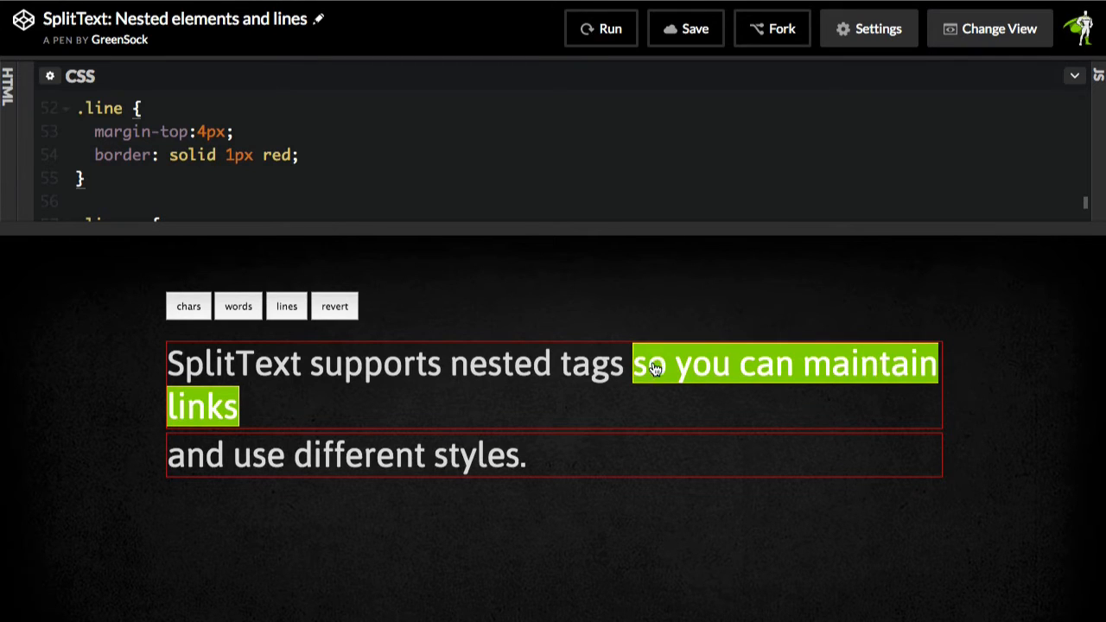
mouse_move(539, 434)
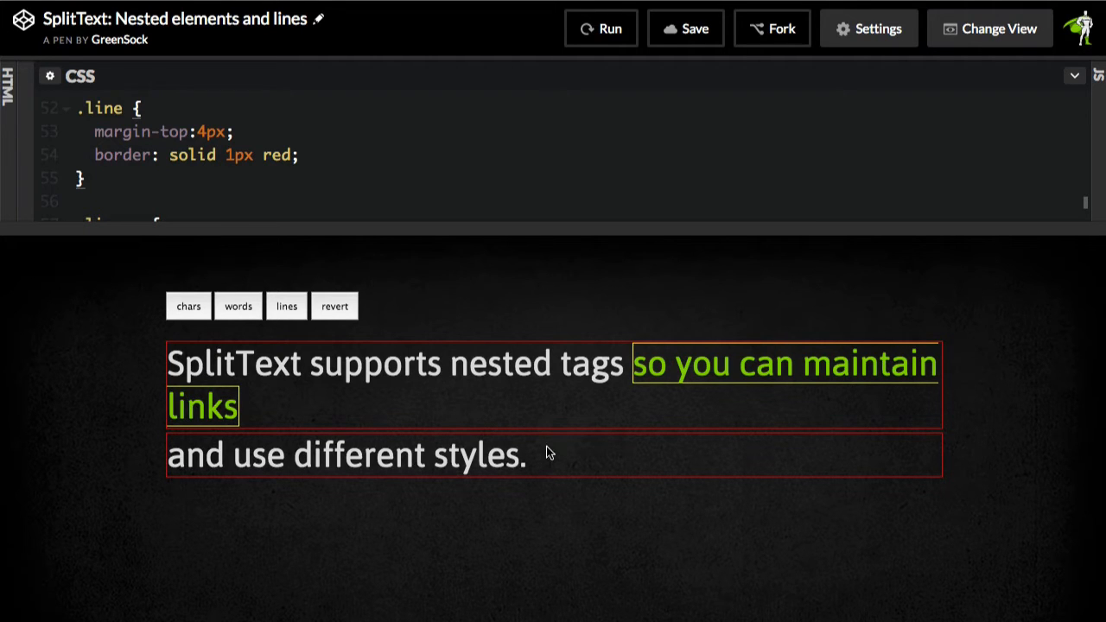
left_click(989, 28)
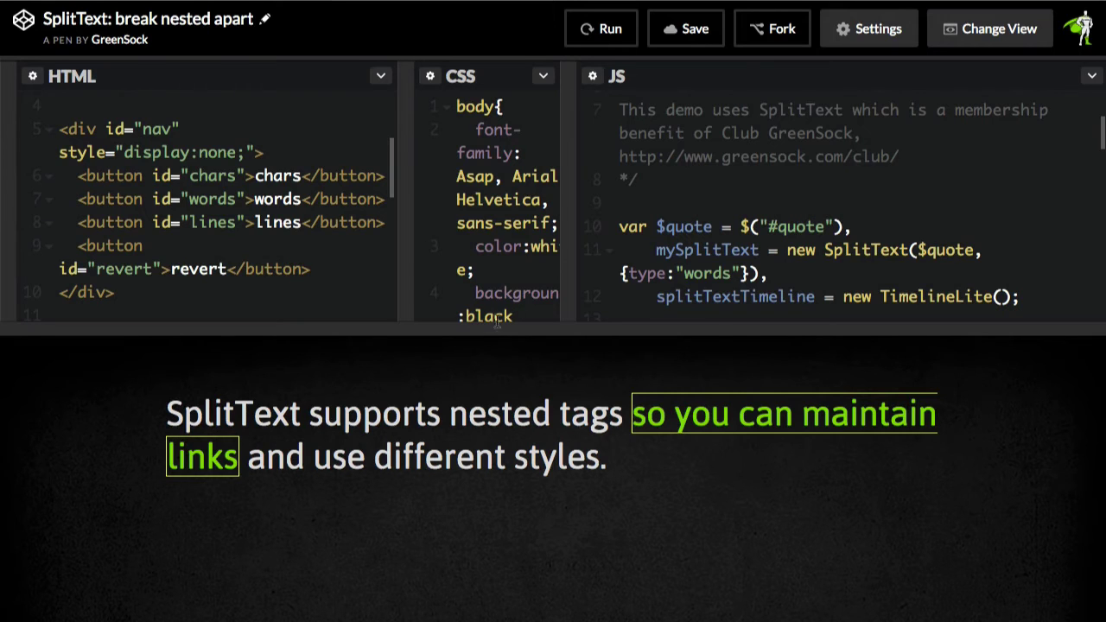
mouse_move(485, 392)
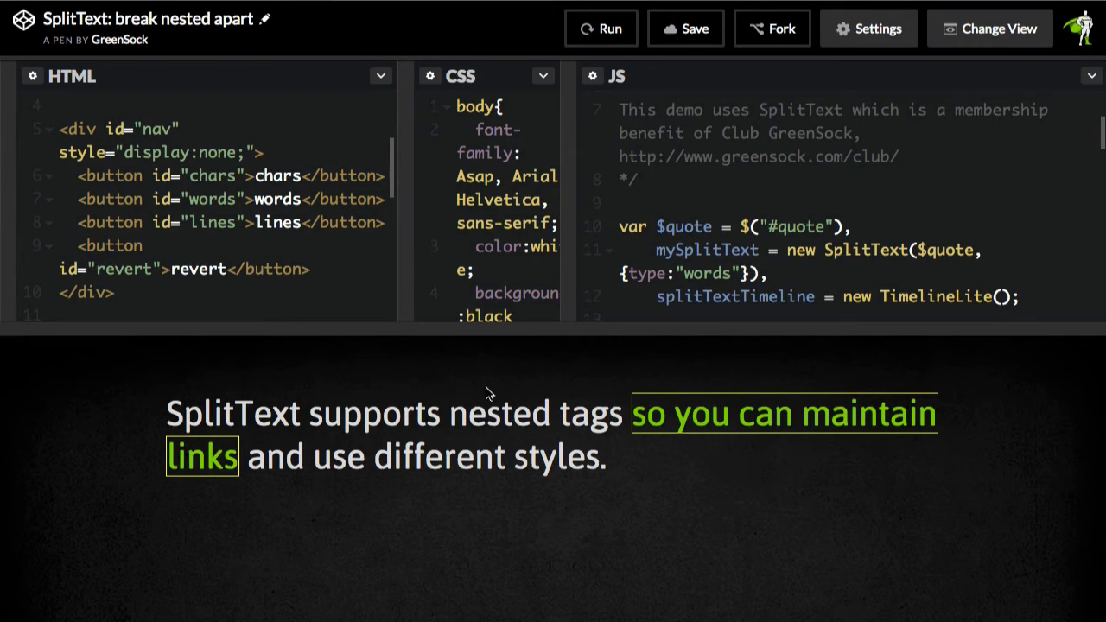
mouse_move(747, 390)
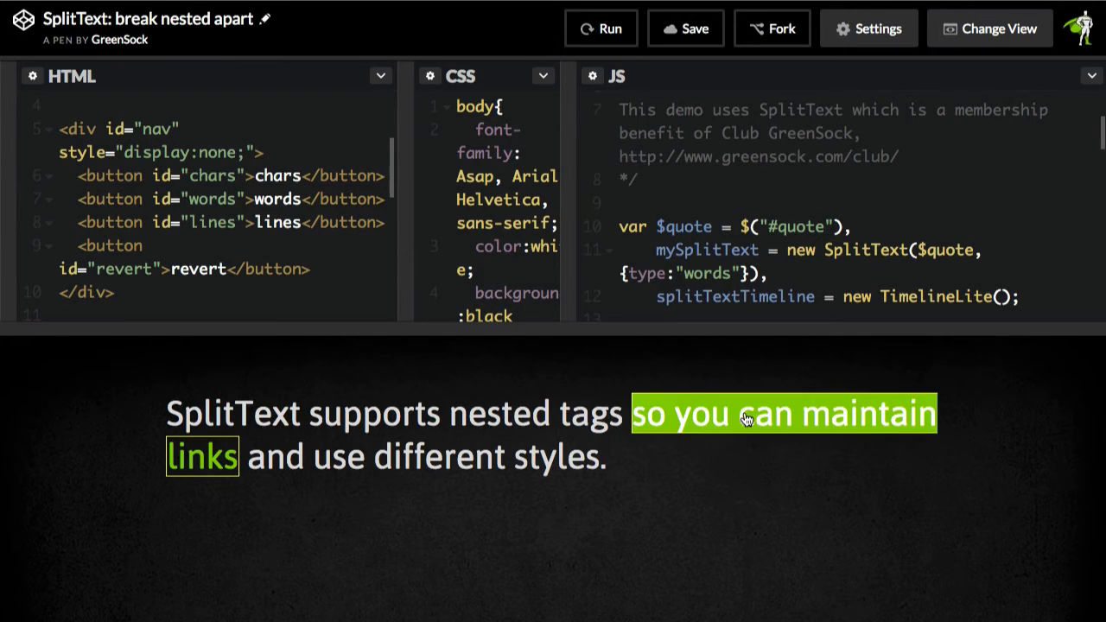
mouse_move(758, 489)
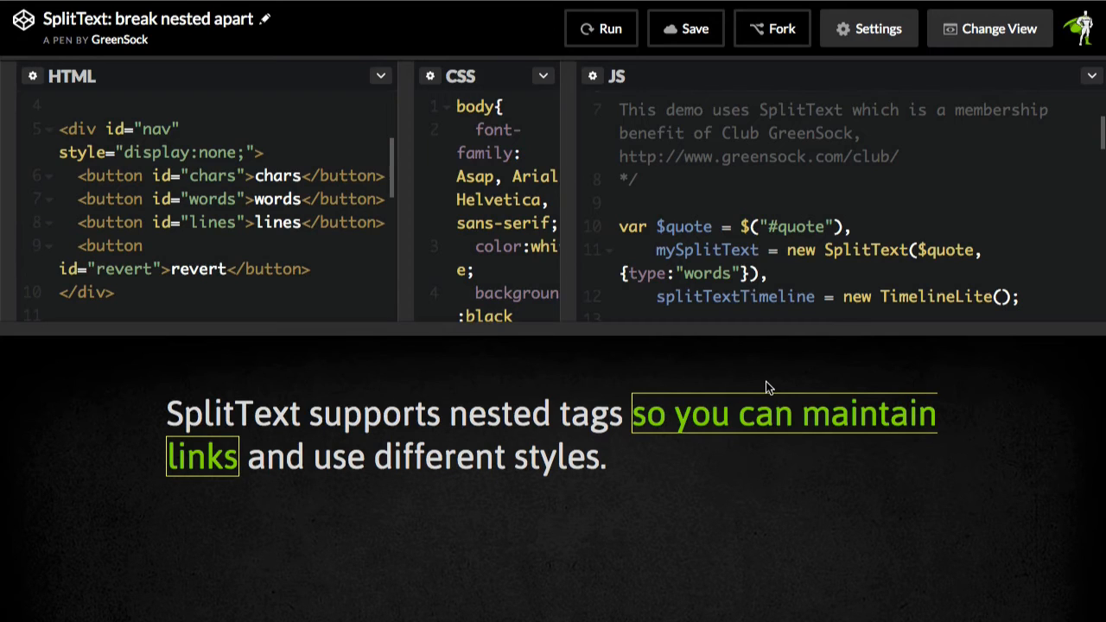
mouse_move(598, 400)
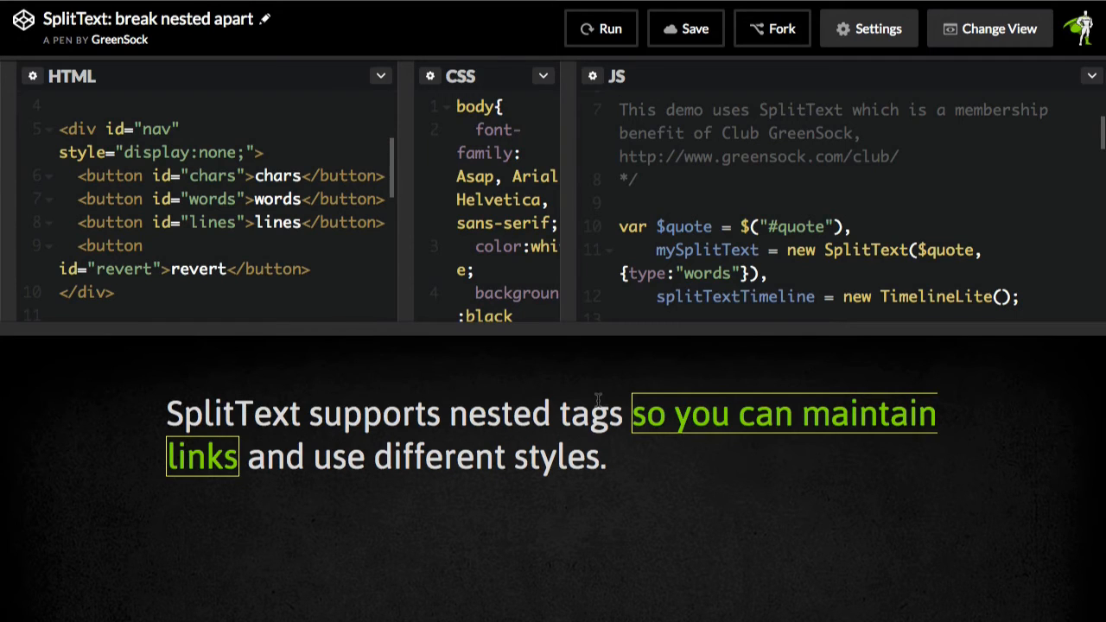
mouse_move(579, 492)
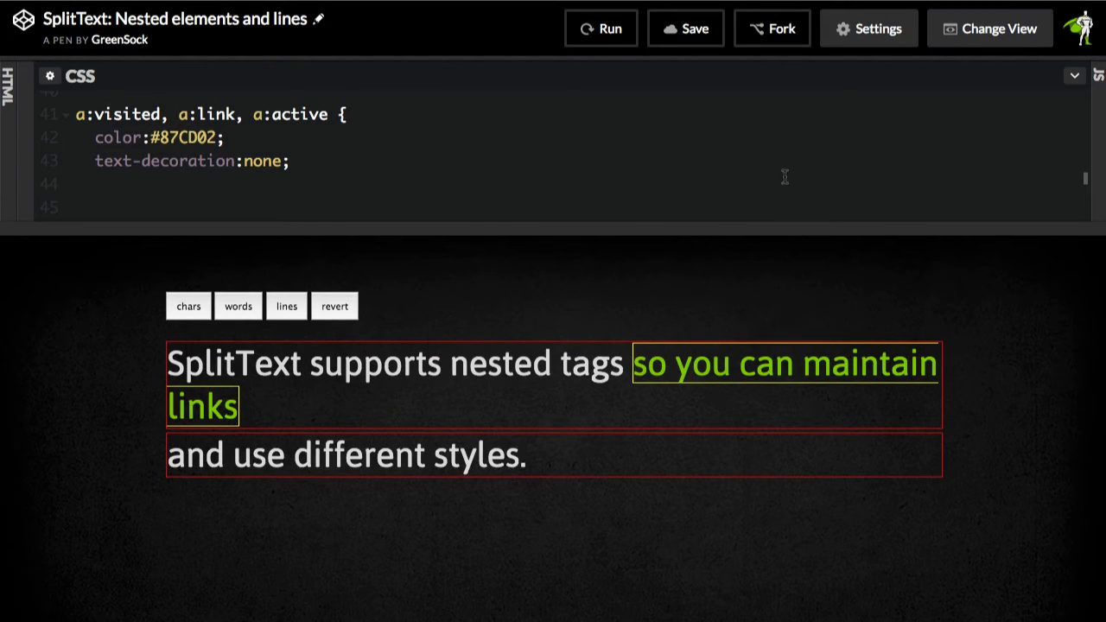
mouse_move(701, 313)
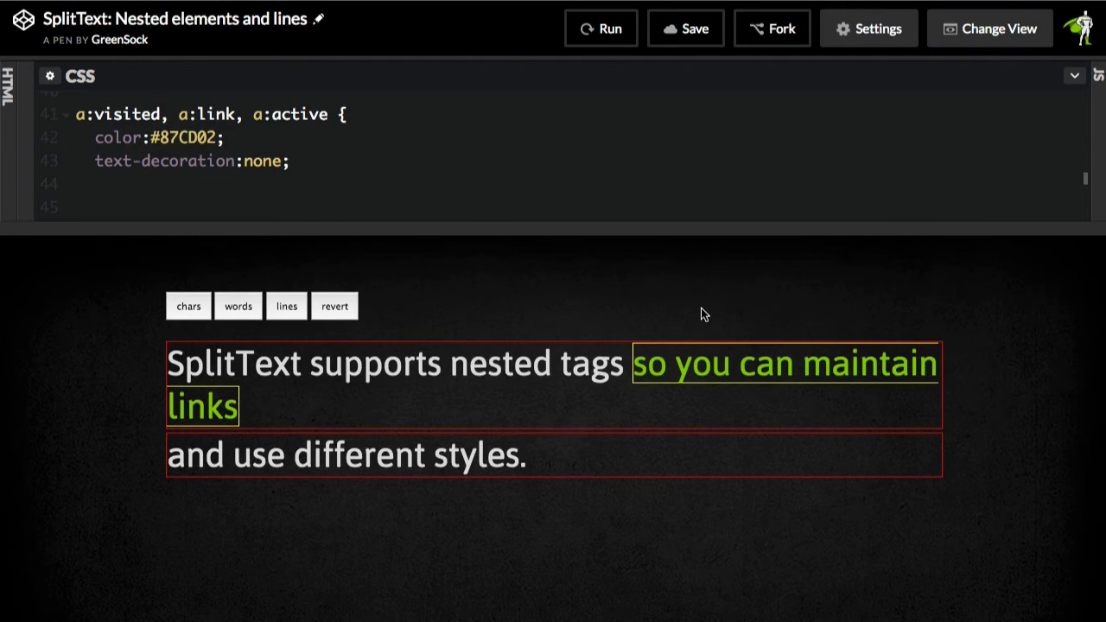
mouse_move(1027, 336)
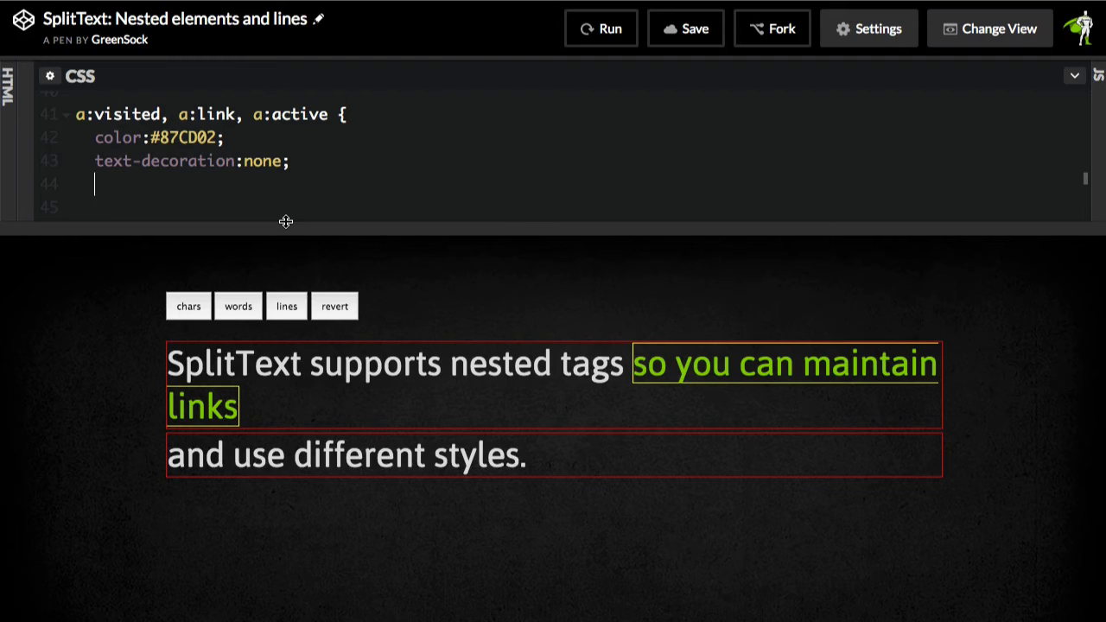
Add display:inline-block; to the a:visited, a:link, a:active CSS rule.
type("display:inl")
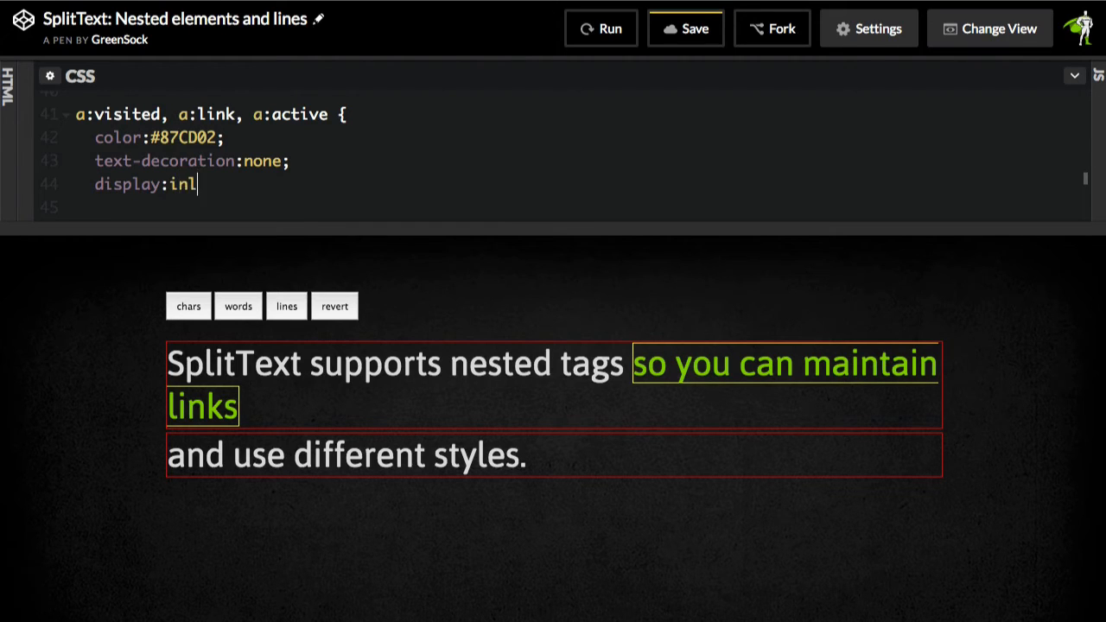
type("ine-block;")
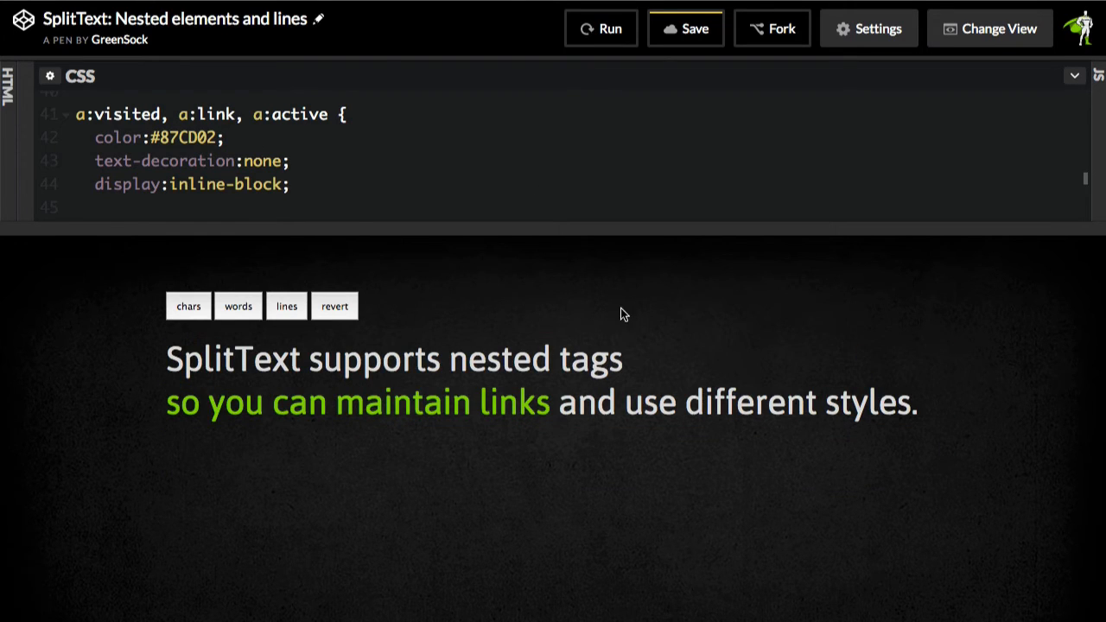
mouse_move(675, 410)
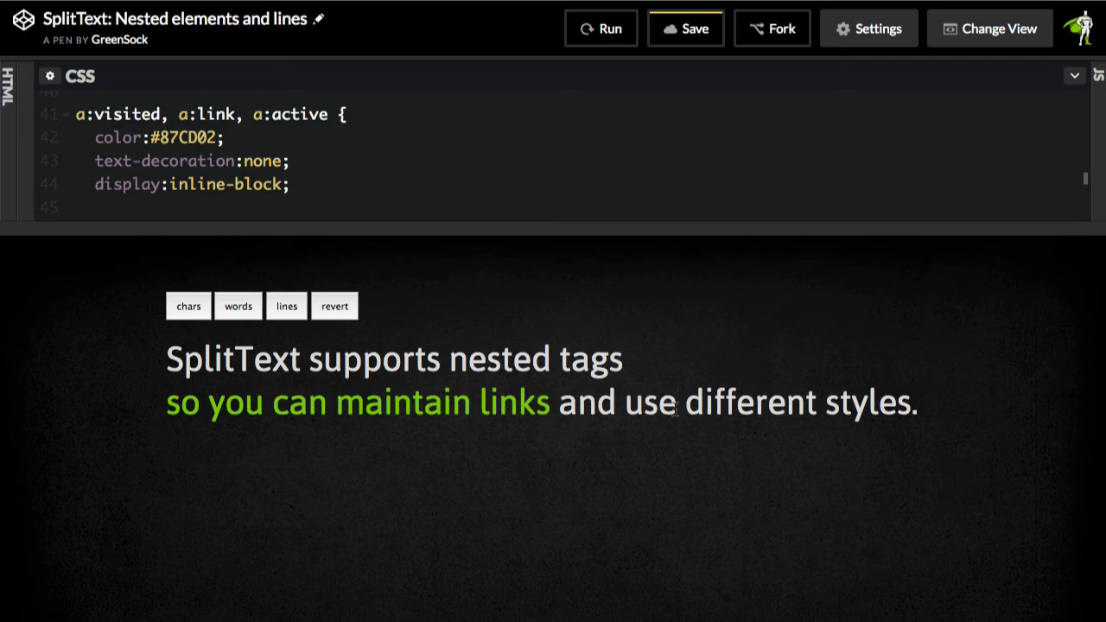
mouse_move(634, 483)
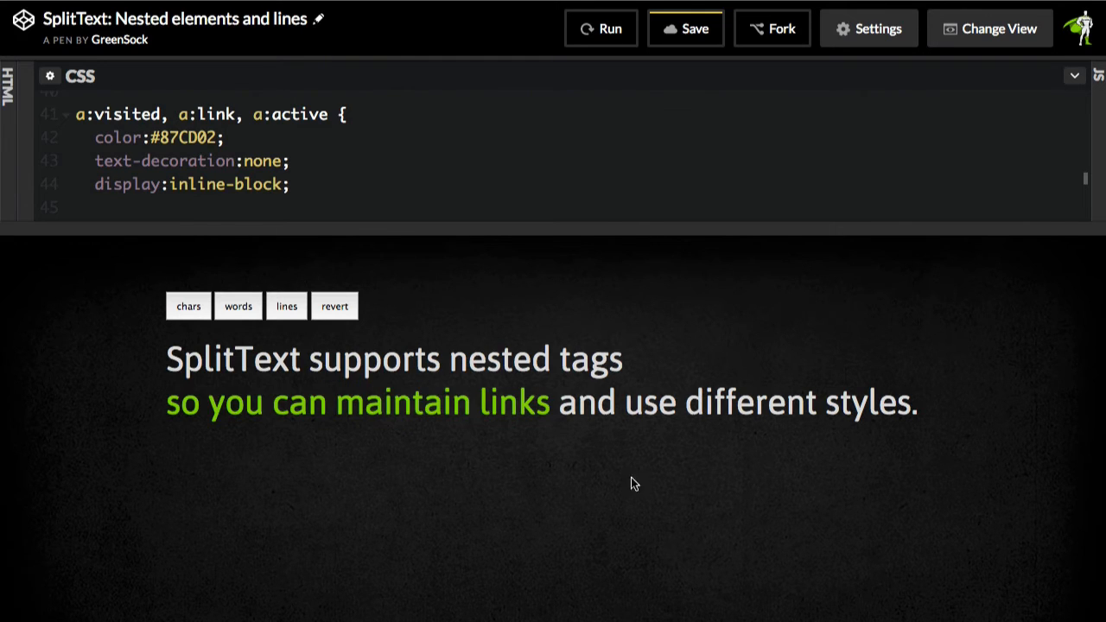
mouse_move(700, 342)
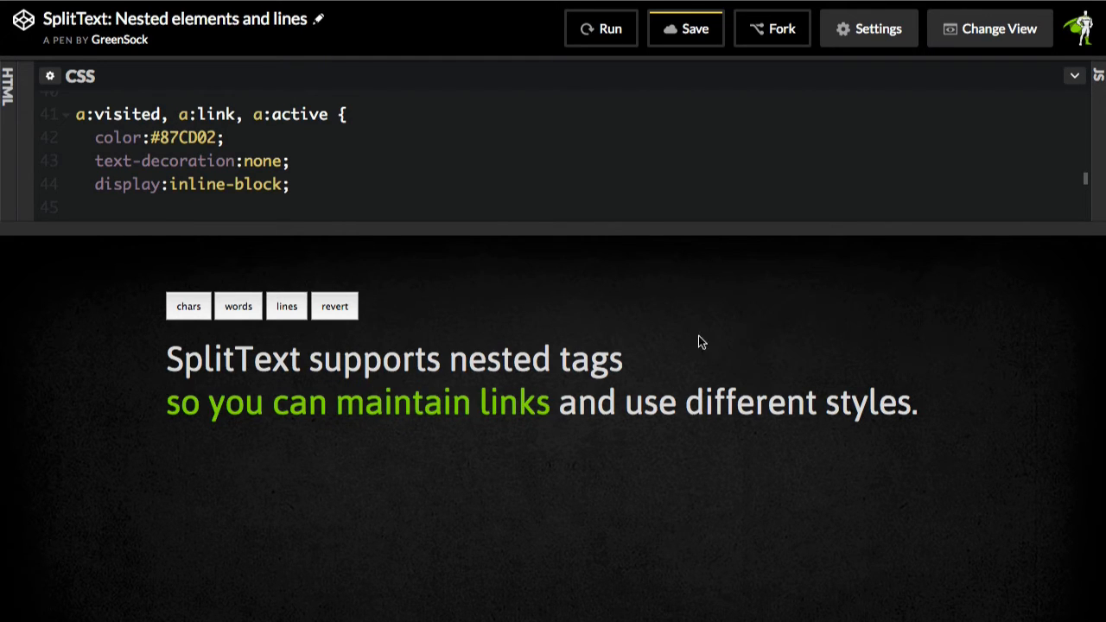
mouse_move(441, 535)
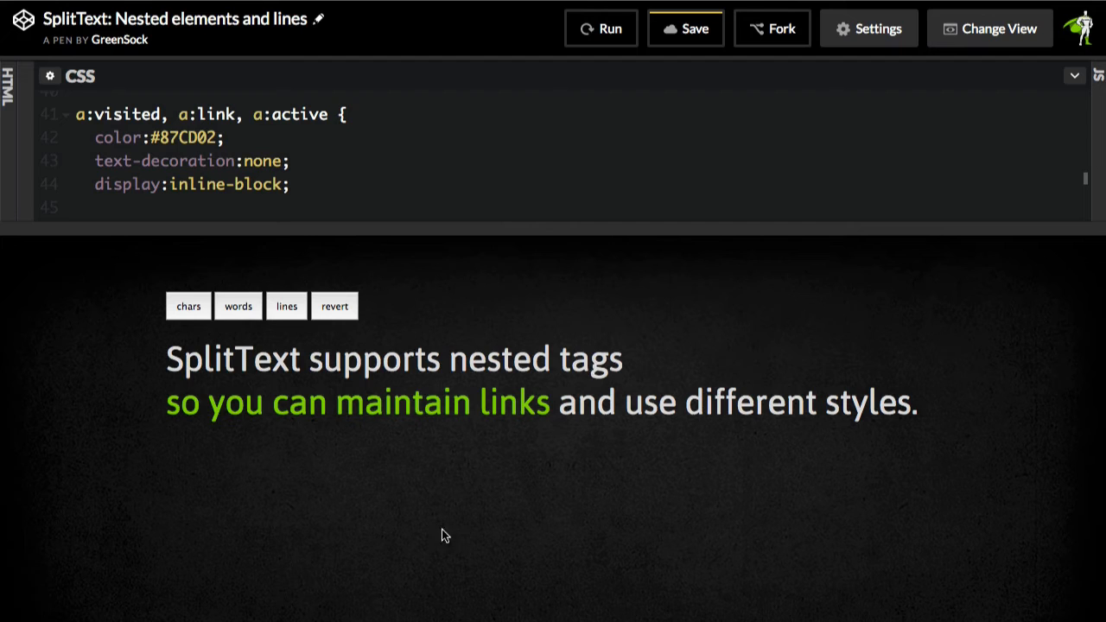
mouse_move(173, 280)
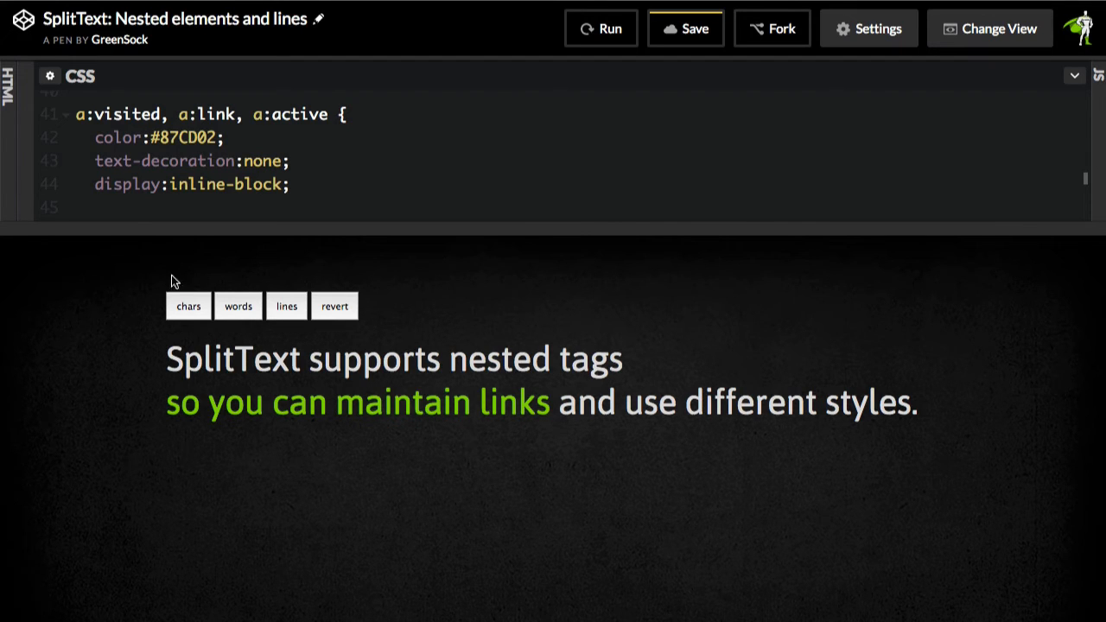
Add display:inline-block; to the Multiple Split Types link rule and rerun the pen.
left_click(286, 306)
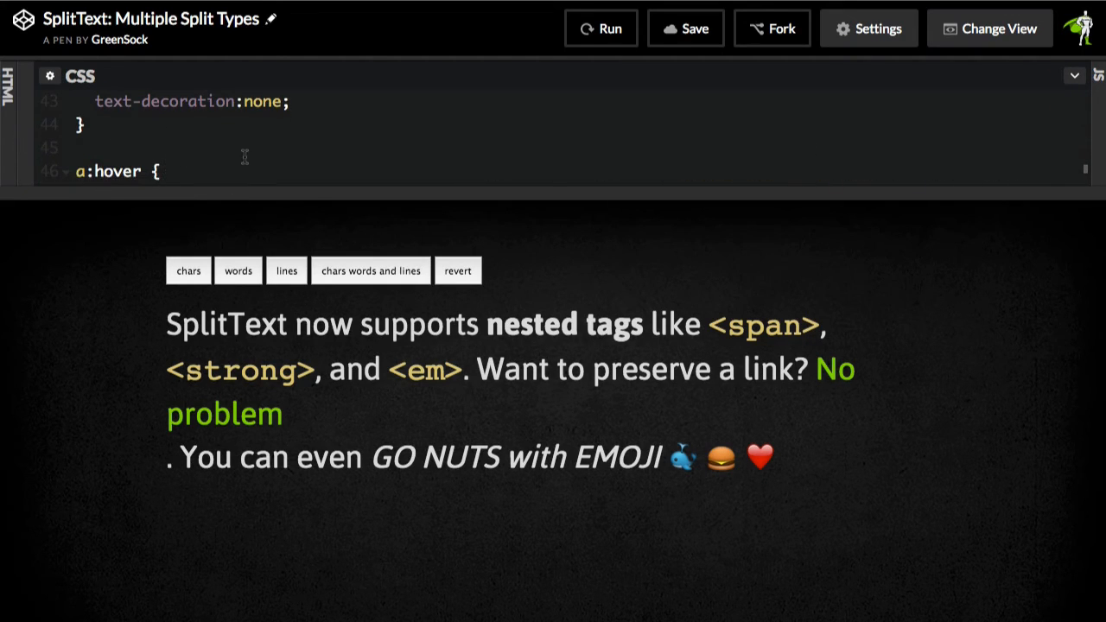
scroll("up", 3)
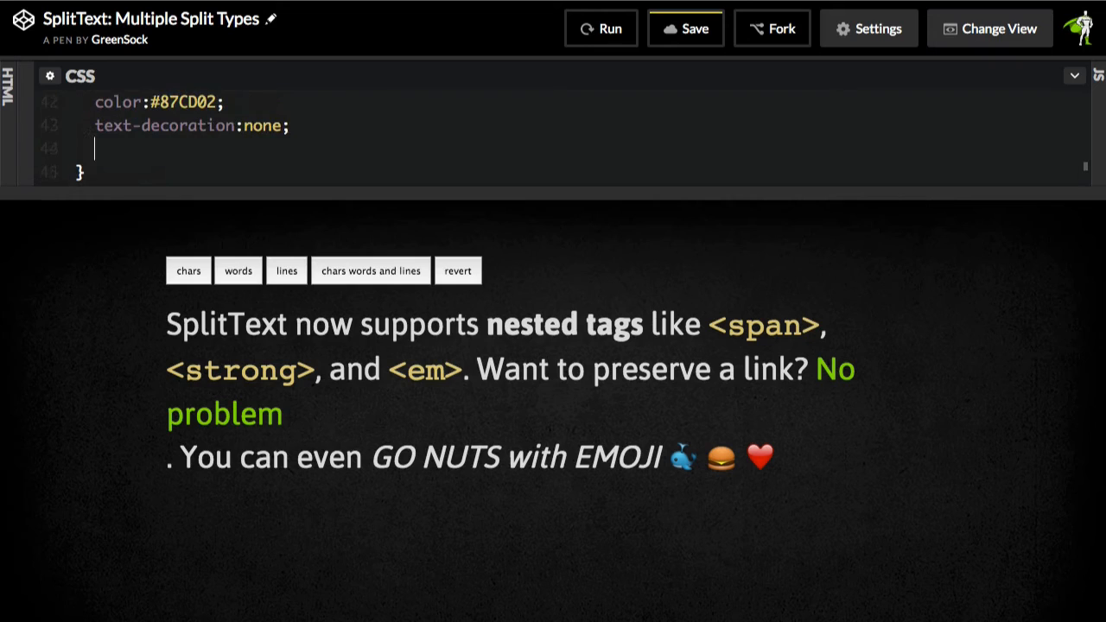
type("display:in")
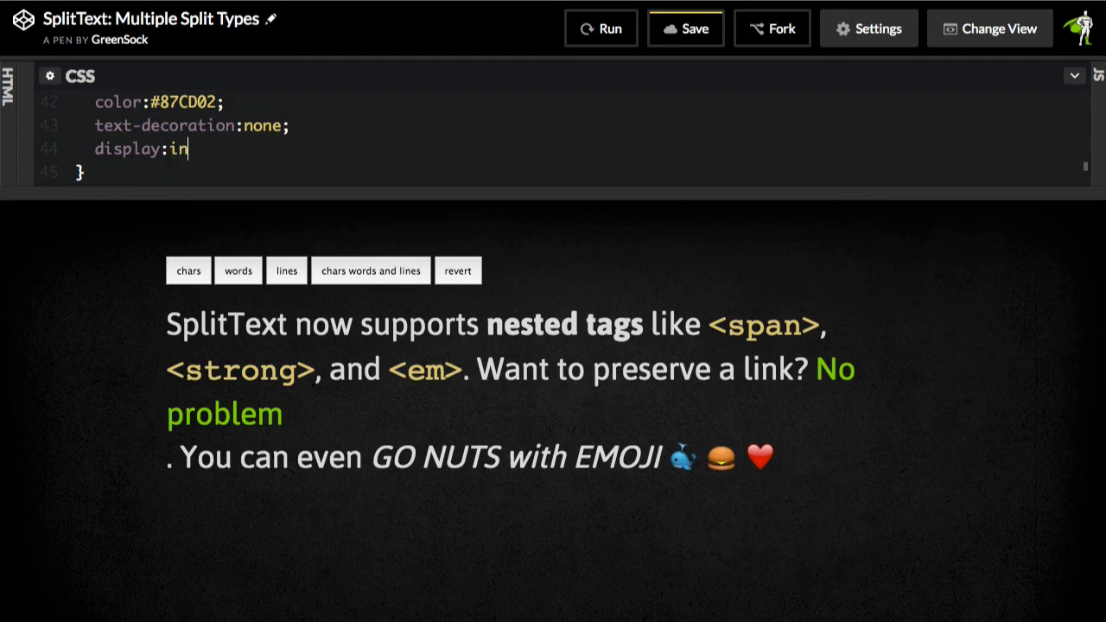
type("line-block;")
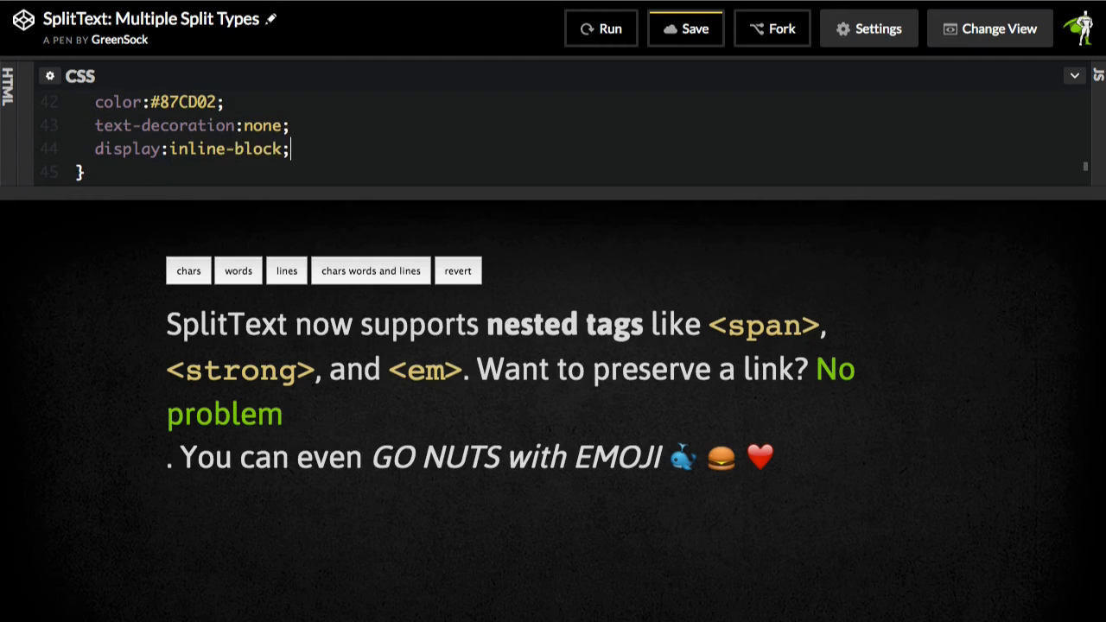
mouse_move(407, 395)
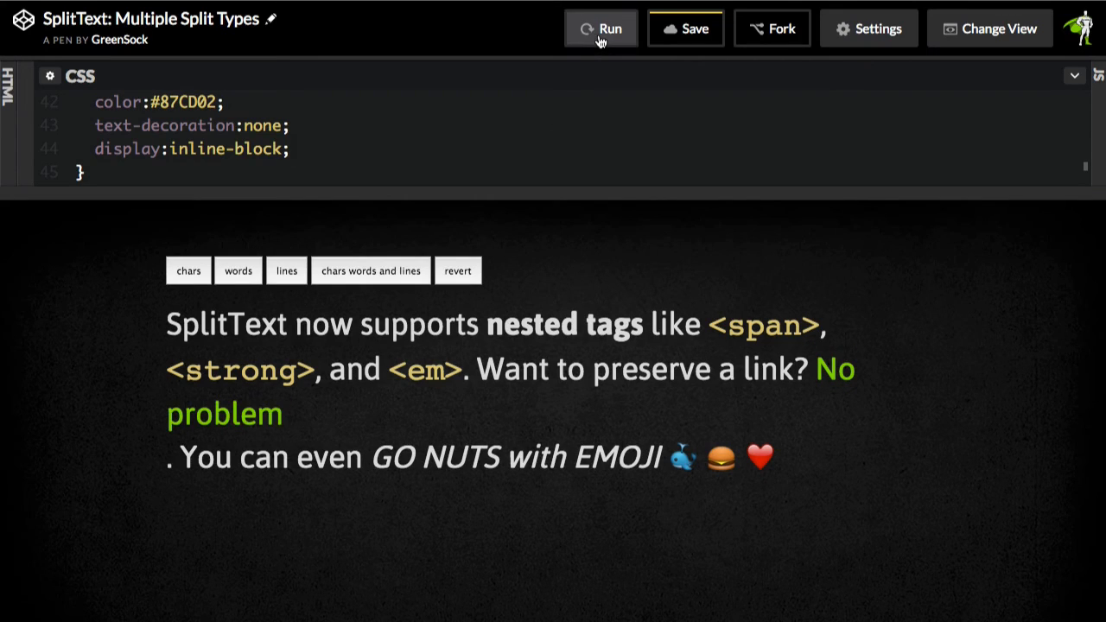
left_click(601, 28)
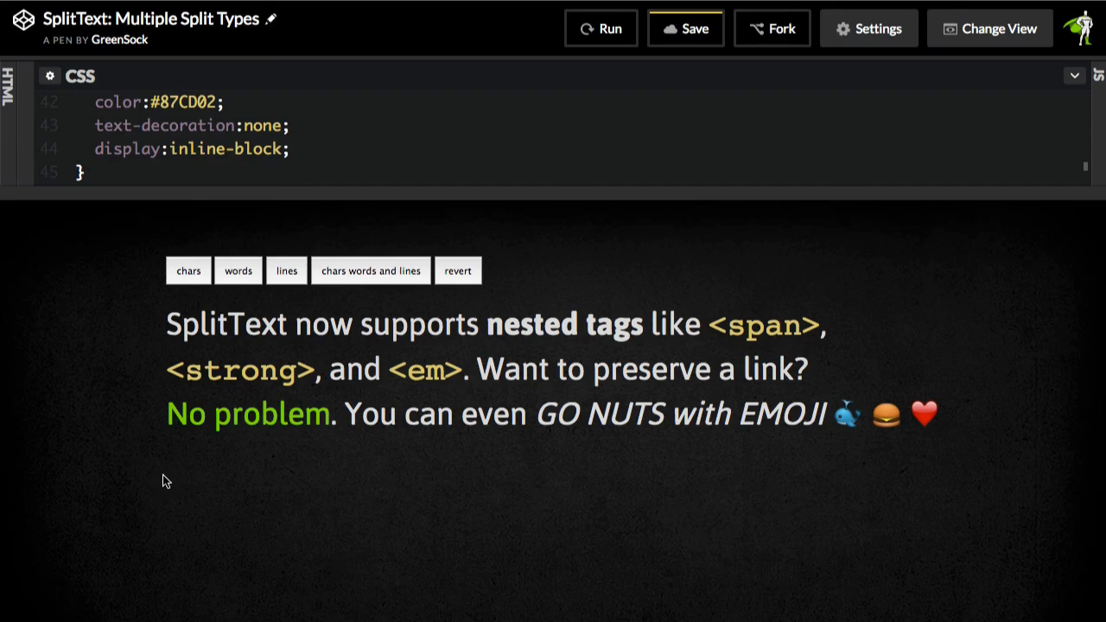